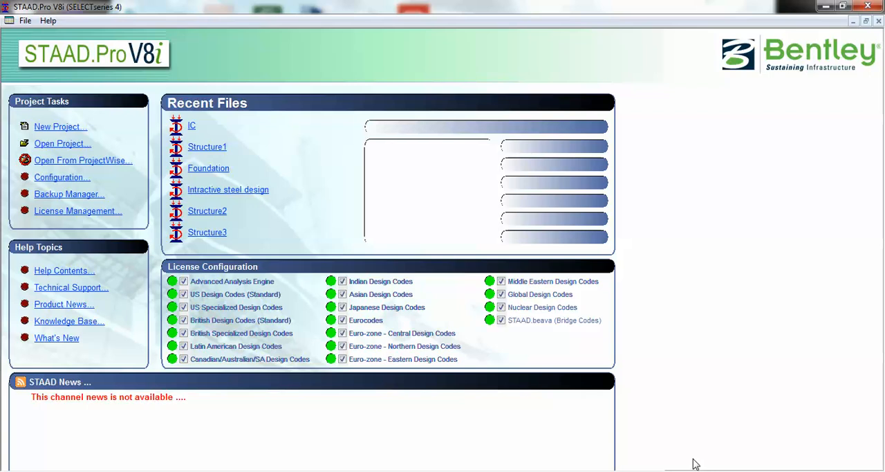
Step: Create a new Space project named 'shear wall' in metres and kilonewtons, starting with Add Beam
{"action": "left_click", "coordinate": [61, 125]}
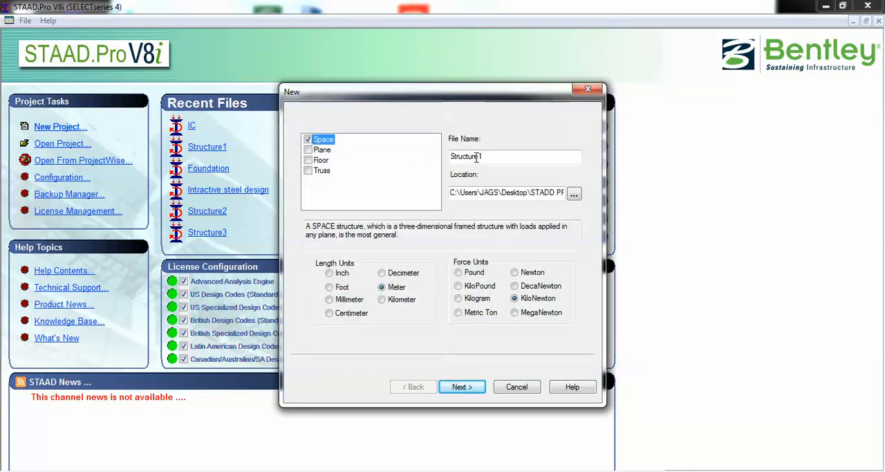
{"action": "type", "text": "shear"}
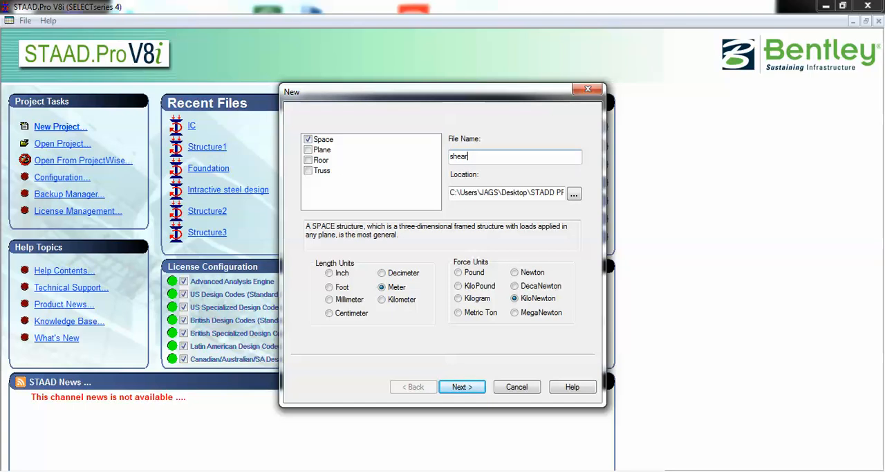
{"action": "type", "text": "wall"}
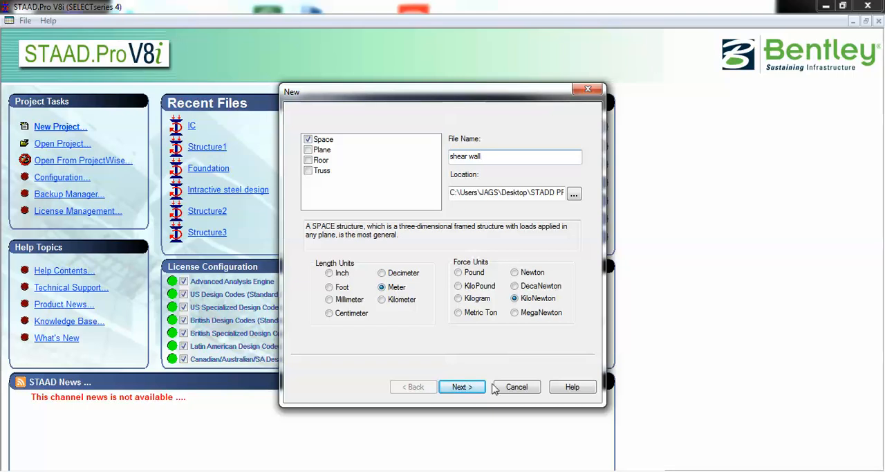
{"action": "left_click", "coordinate": [461, 387]}
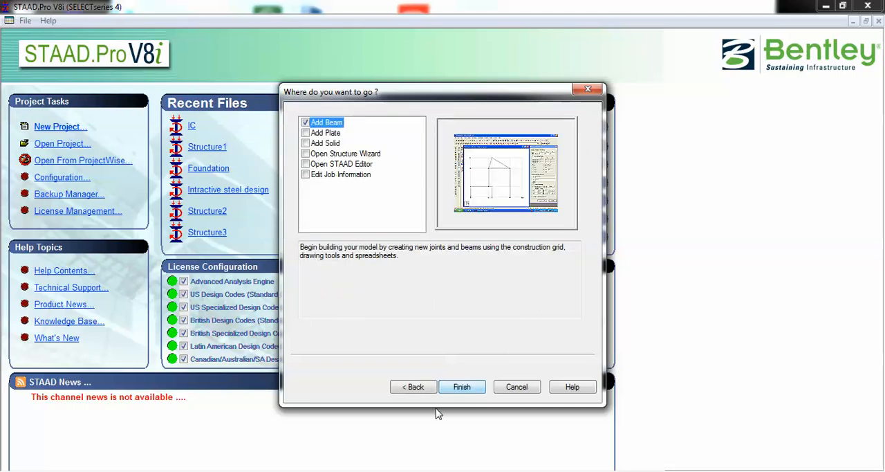
{"action": "left_click", "coordinate": [462, 387]}
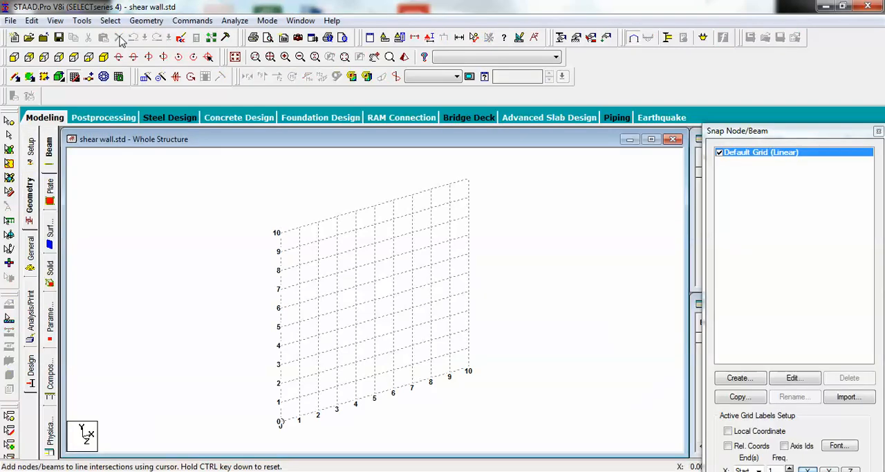
Step: Generate an 8 × 9 × 8 m bay frame with three bays each way and merge it into the model
{"action": "left_click", "coordinate": [146, 20]}
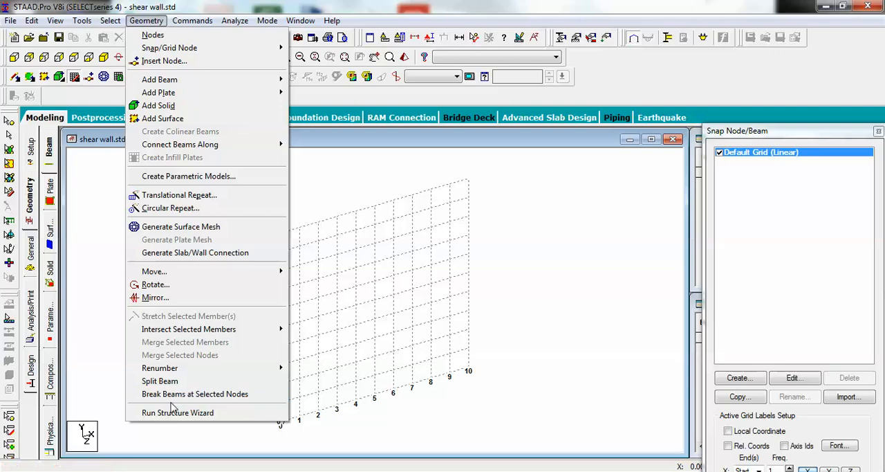
{"action": "left_click", "coordinate": [178, 412]}
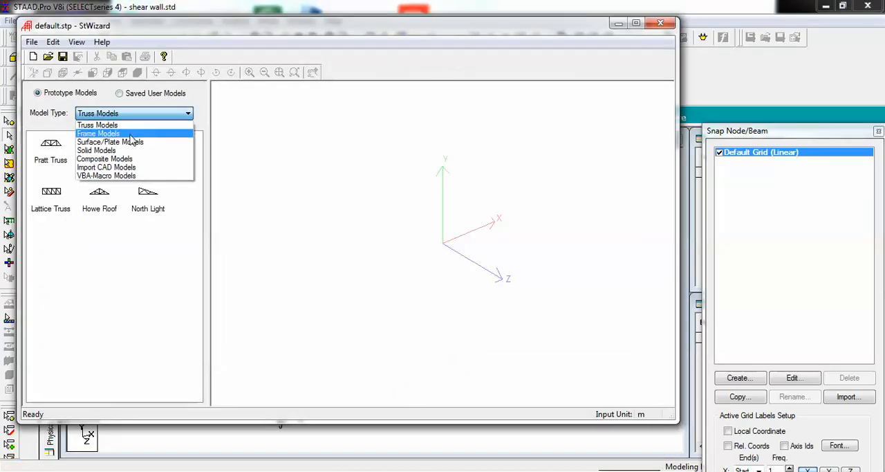
{"action": "left_click", "coordinate": [98, 133]}
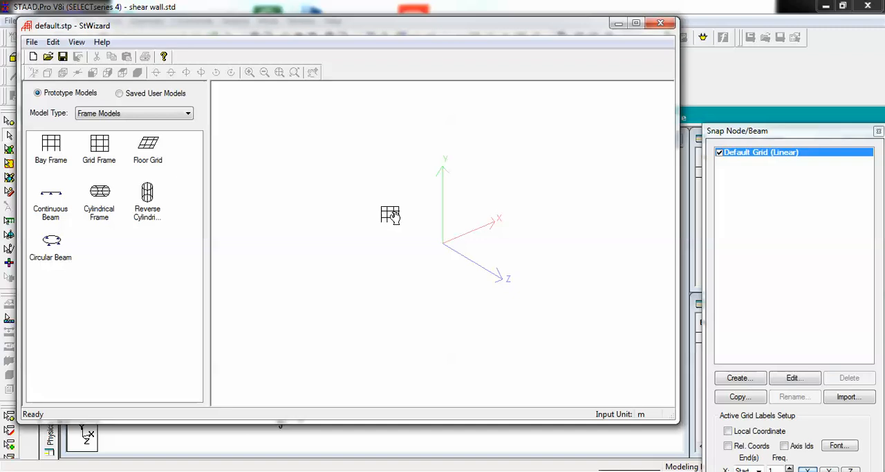
{"action": "double_click", "coordinate": [50, 151]}
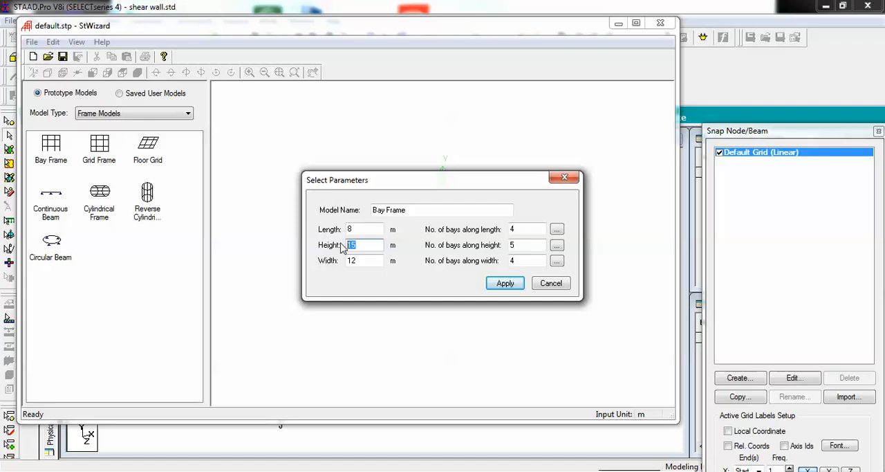
{"action": "type", "text": "9"}
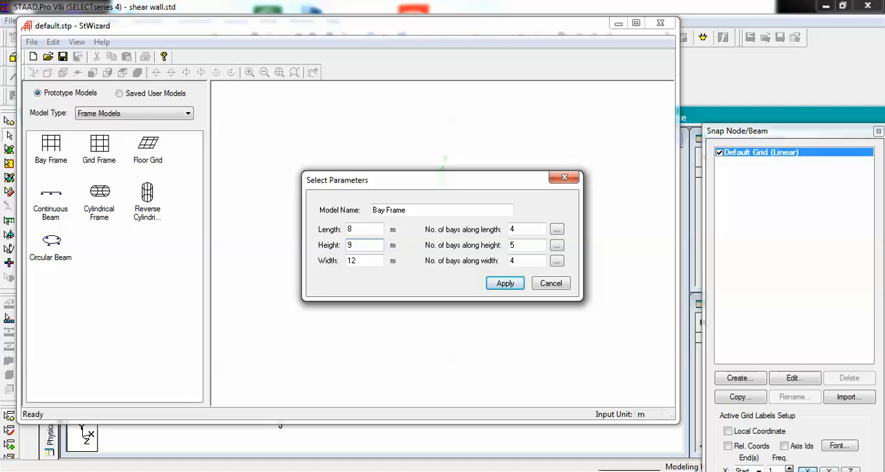
{"action": "left_click", "coordinate": [363, 260]}
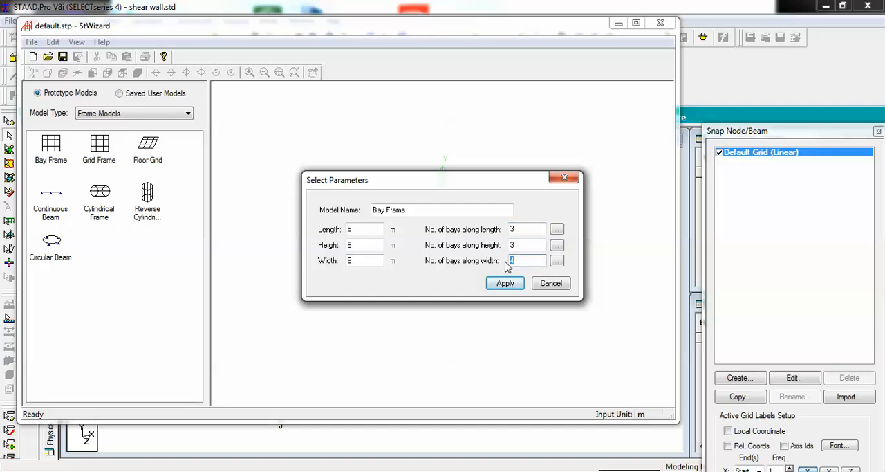
{"action": "left_click", "coordinate": [505, 283]}
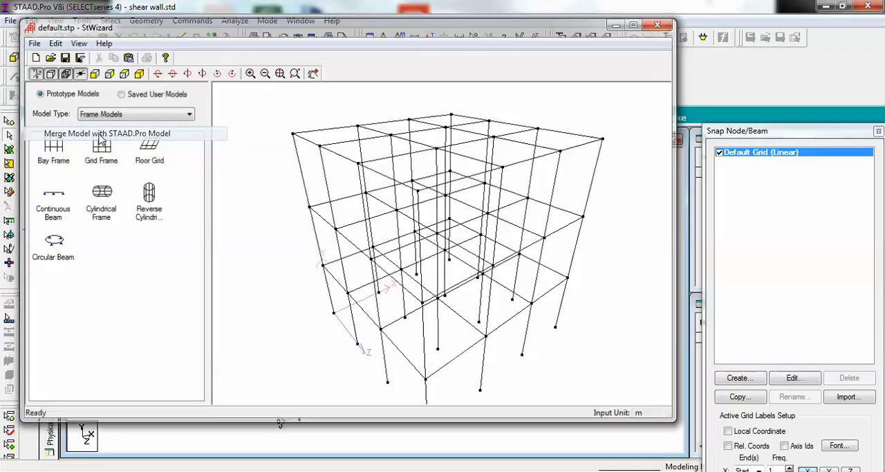
{"action": "left_click", "coordinate": [107, 133]}
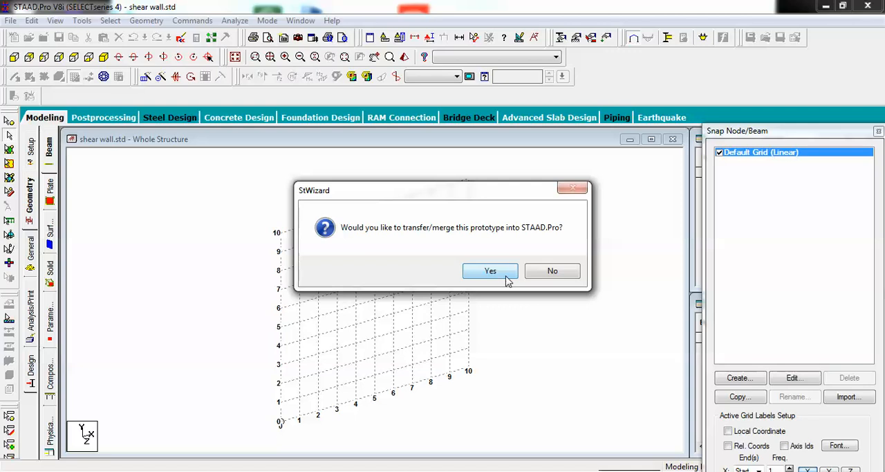
Step: Confirm the merge of the bay frame and switch off the default grid
{"action": "left_click", "coordinate": [490, 271]}
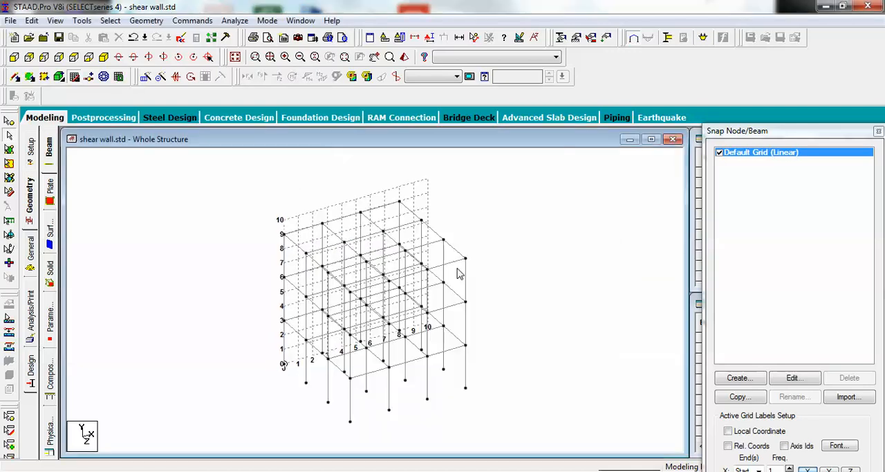
{"action": "left_click", "coordinate": [720, 153]}
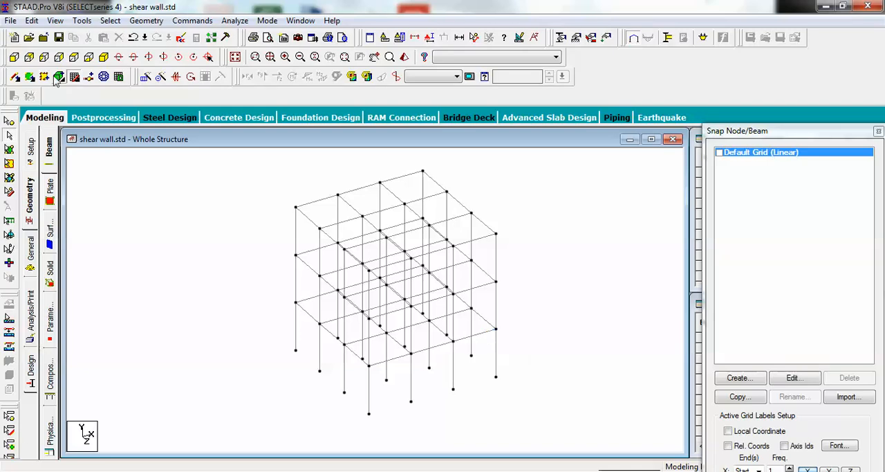
{"action": "mouse_move", "coordinate": [59, 76]}
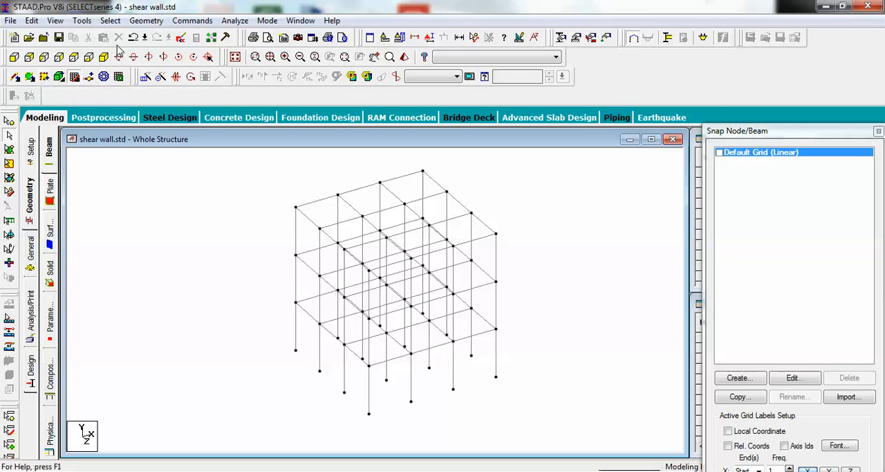
{"action": "left_click", "coordinate": [146, 20]}
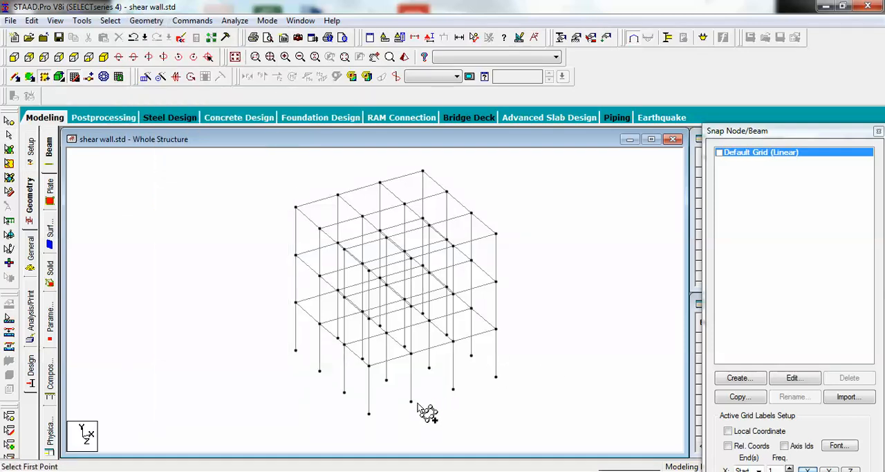
{"action": "mouse_move", "coordinate": [421, 412]}
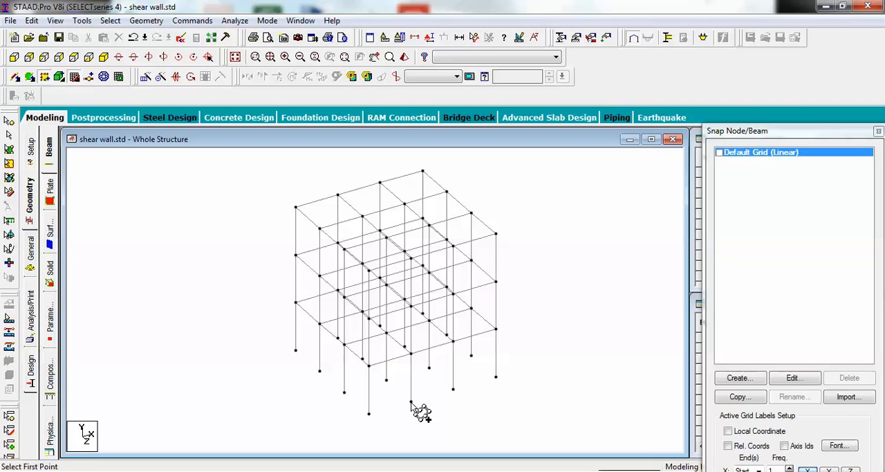
Step: Draw wall surface panels between the corner nodes of one front-face bay
{"action": "left_click", "coordinate": [411, 412]}
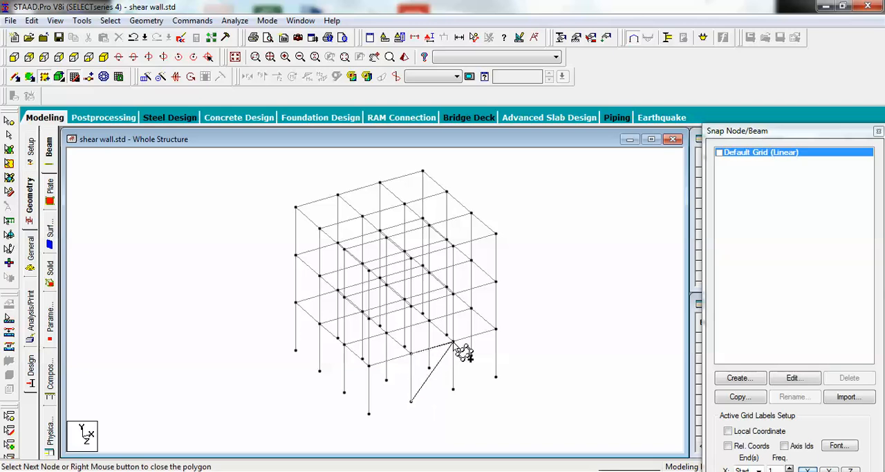
{"action": "mouse_move", "coordinate": [439, 432]}
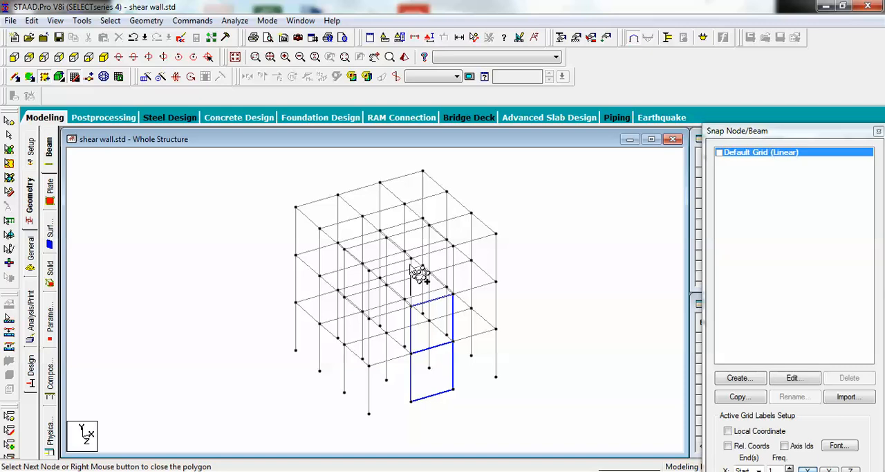
{"action": "left_click", "coordinate": [453, 249]}
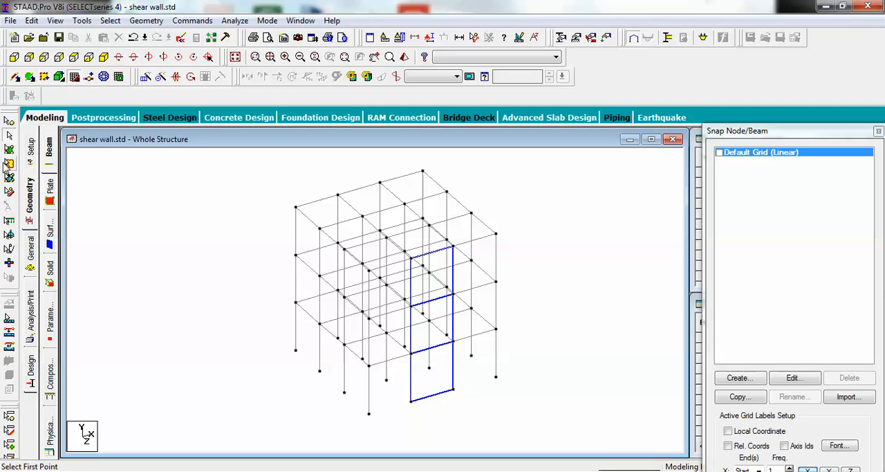
{"action": "left_click", "coordinate": [433, 329]}
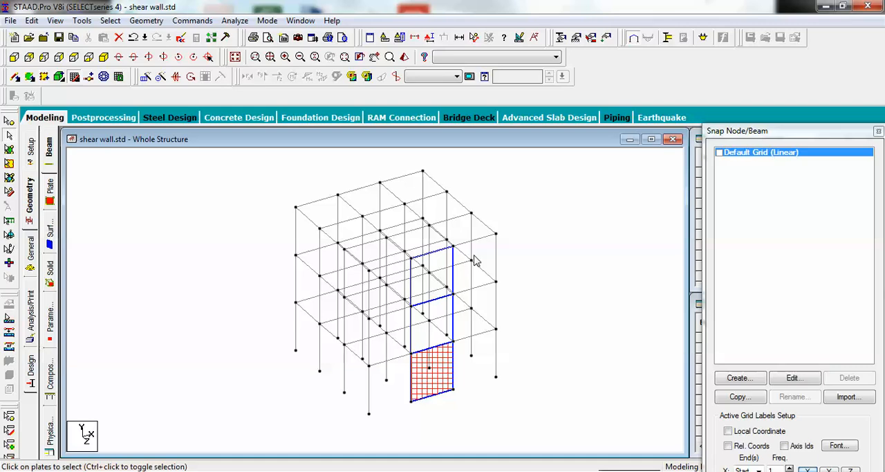
{"action": "mouse_move", "coordinate": [172, 221]}
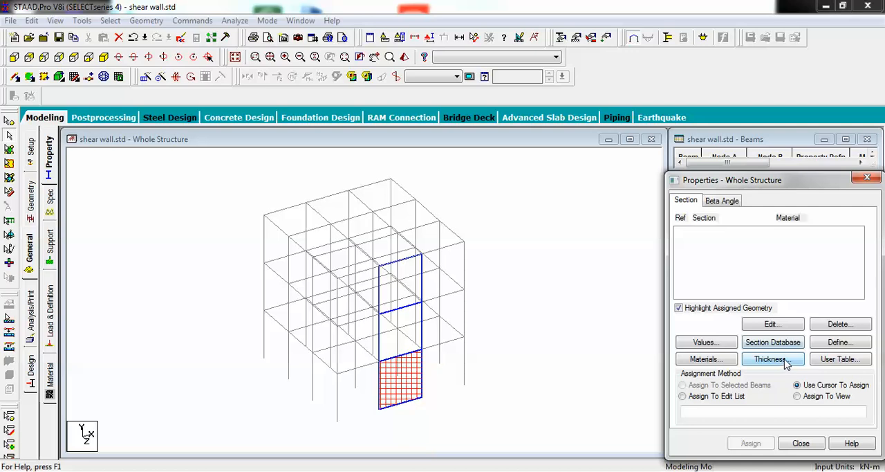
Step: Define a 0.23 m concrete surface thickness property
{"action": "left_click", "coordinate": [773, 358]}
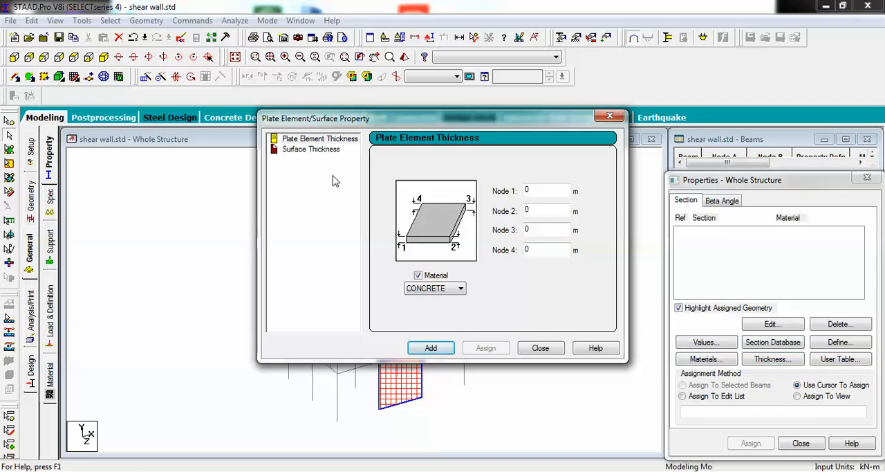
{"action": "mouse_move", "coordinate": [316, 157]}
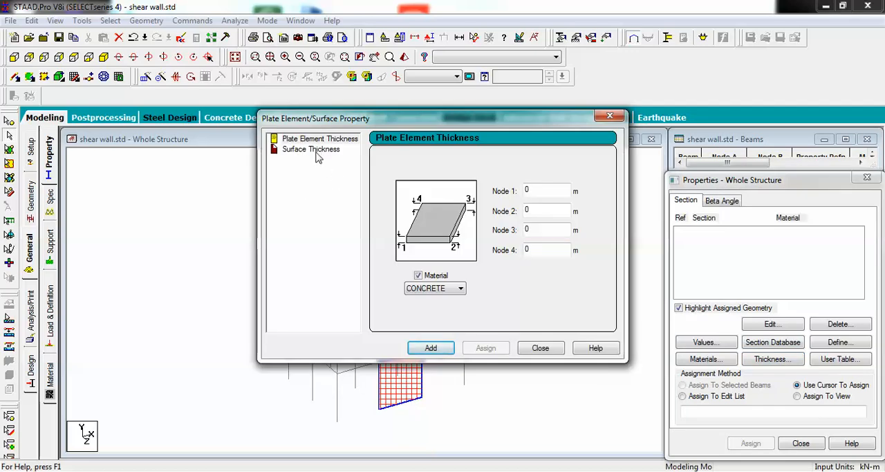
{"action": "left_click", "coordinate": [310, 149]}
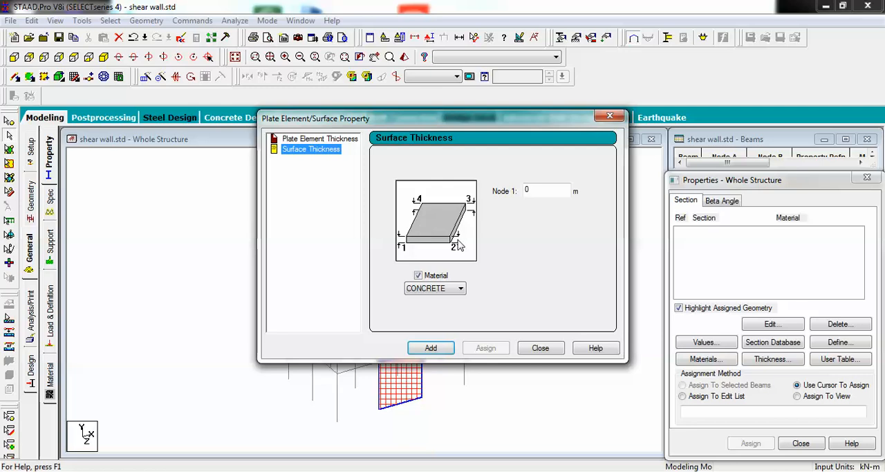
{"action": "left_click", "coordinate": [546, 190]}
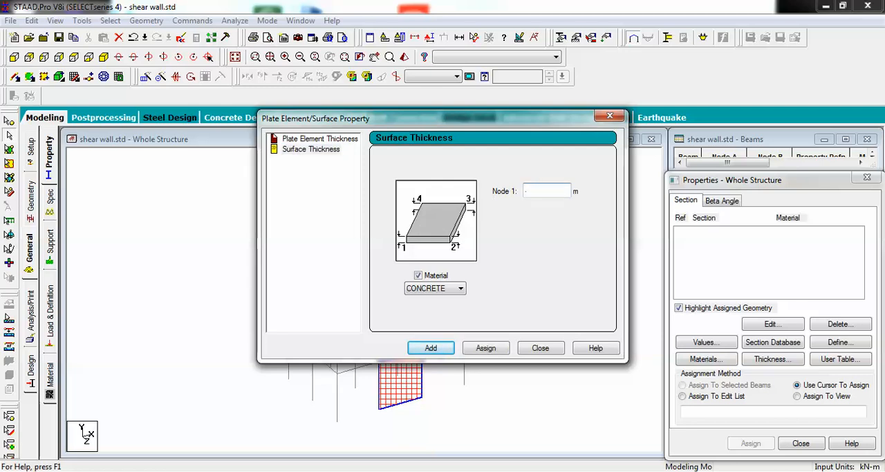
{"action": "type", "text": ".23"}
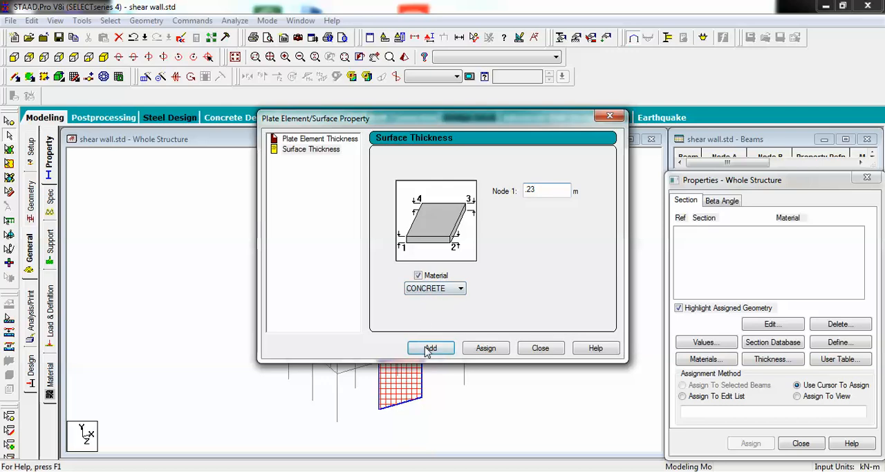
{"action": "left_click", "coordinate": [431, 348]}
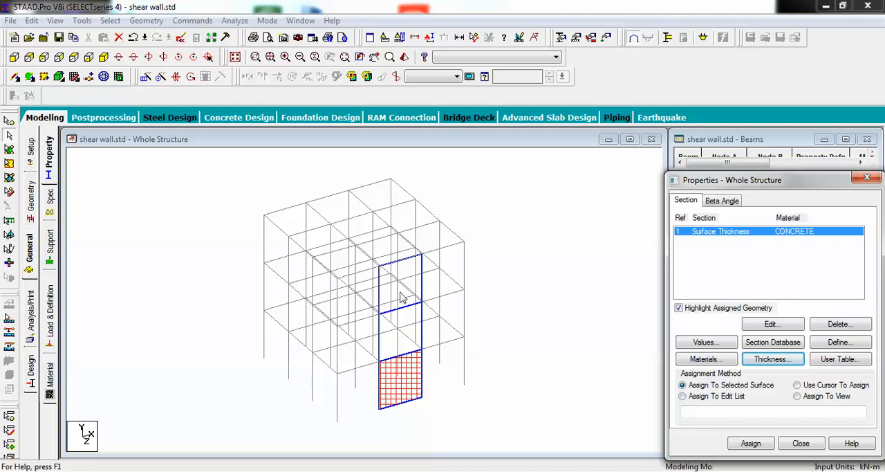
Step: Assign the 0.23 m thickness to the three selected wall surfaces
{"action": "left_click", "coordinate": [796, 384]}
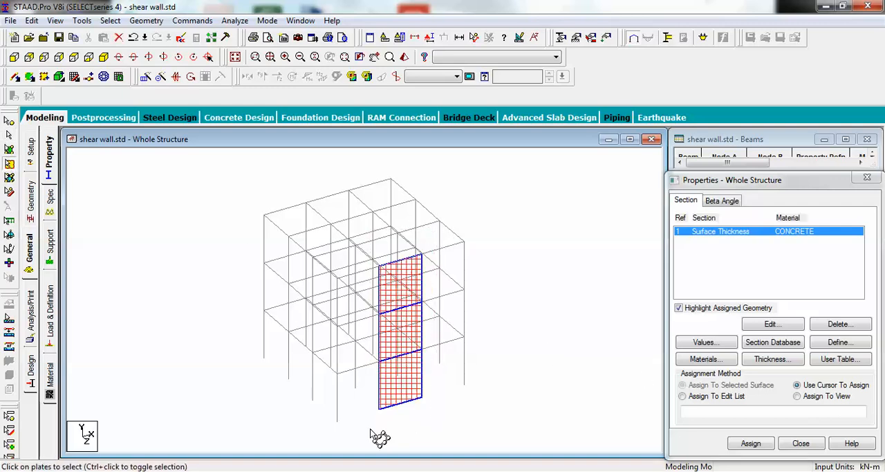
{"action": "left_click", "coordinate": [682, 385]}
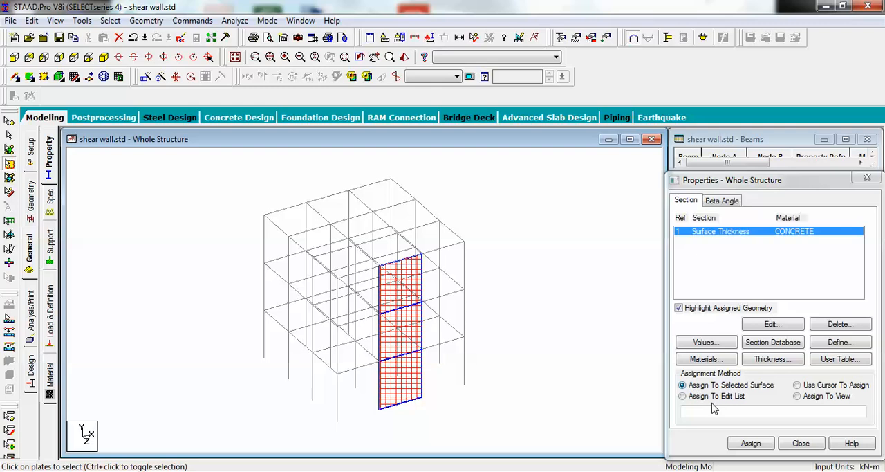
{"action": "left_click", "coordinate": [750, 442]}
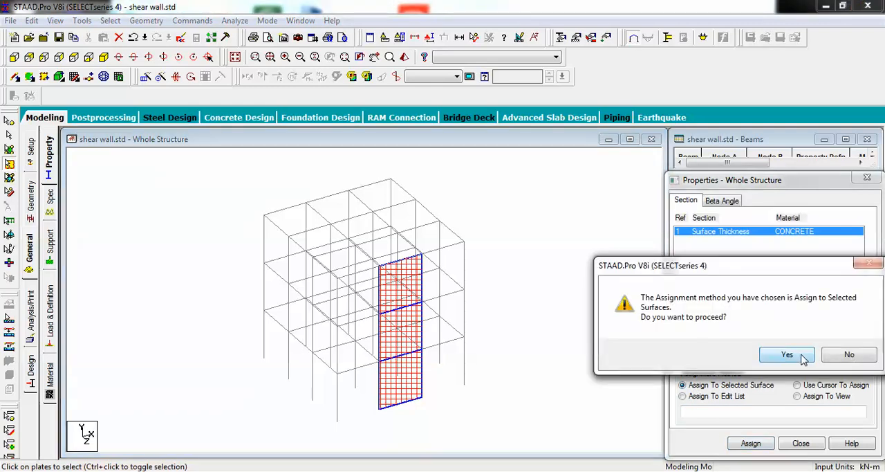
{"action": "left_click", "coordinate": [786, 355]}
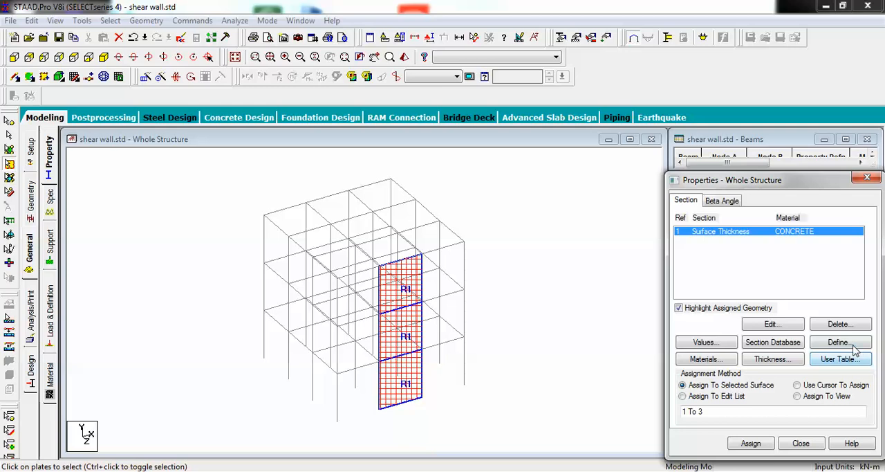
Step: Define a concrete rectangular section with YD 0.25 and ZD 0.20
{"action": "left_click", "coordinate": [841, 342]}
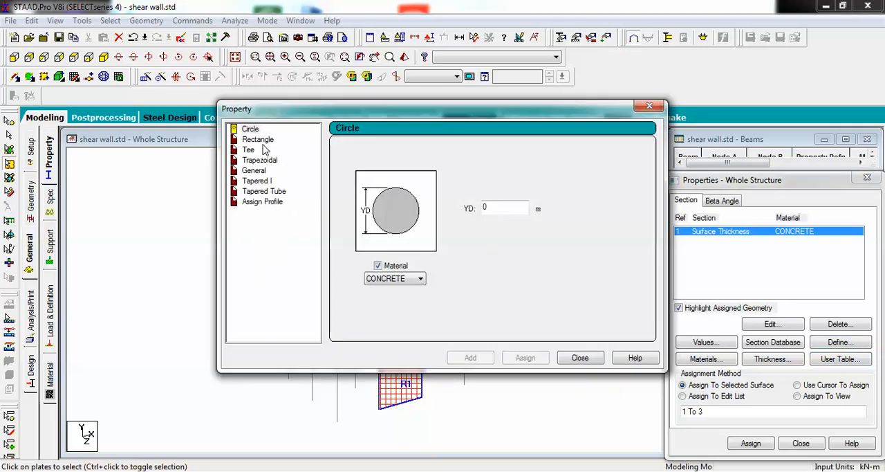
{"action": "left_click", "coordinate": [258, 139]}
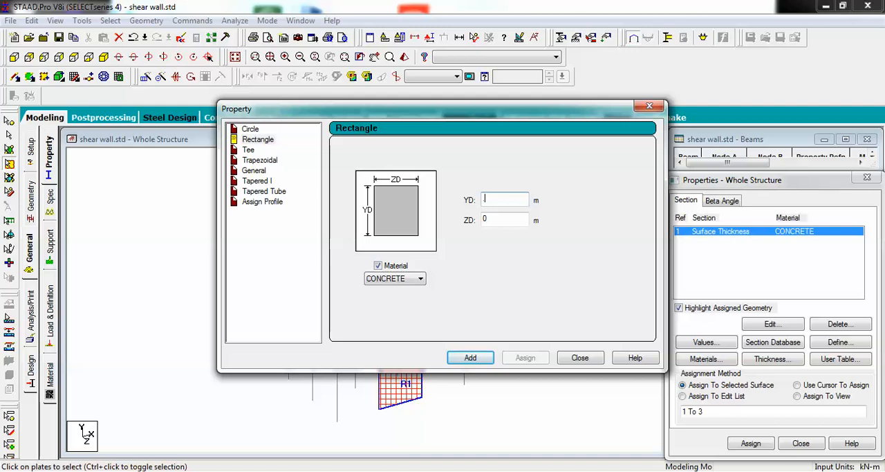
{"action": "type", "text": "25"}
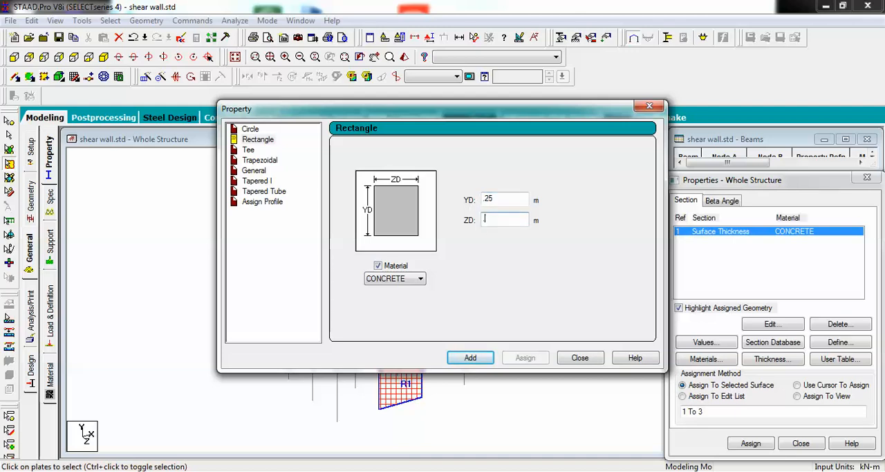
{"action": "left_click", "coordinate": [470, 357]}
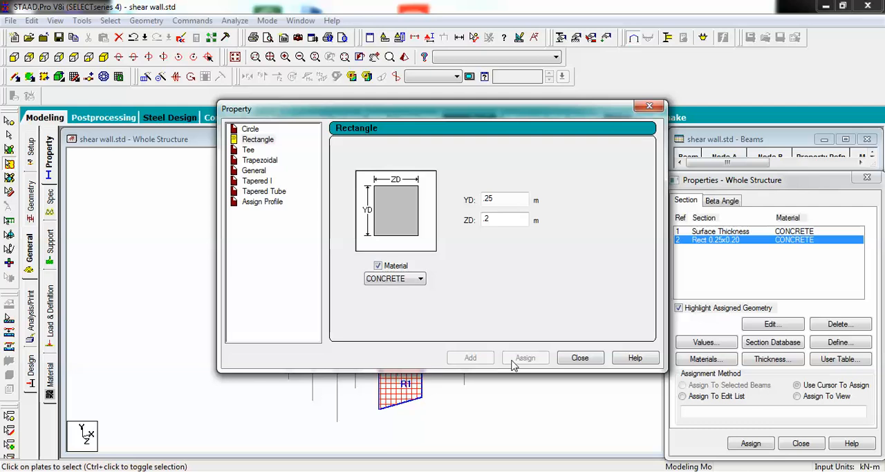
{"action": "left_click", "coordinate": [579, 356]}
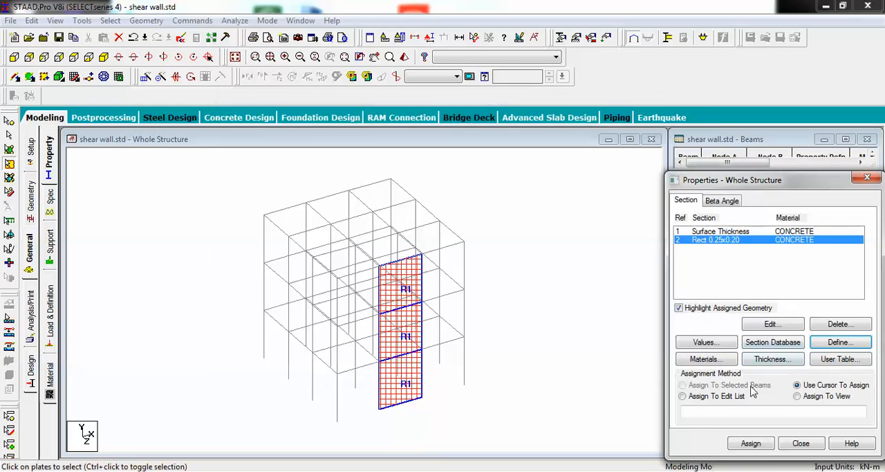
{"action": "mouse_move", "coordinate": [10, 131]}
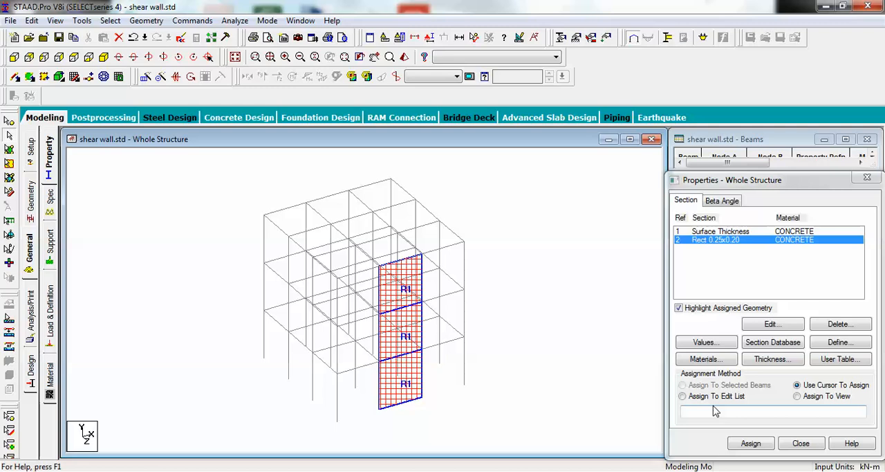
Step: Assign the rectangular section to all members in the view
{"action": "left_click", "coordinate": [797, 396]}
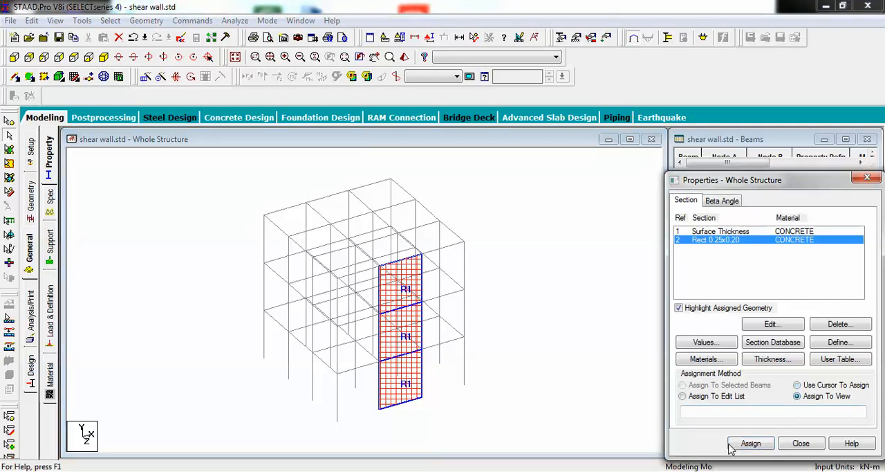
{"action": "left_click", "coordinate": [751, 442]}
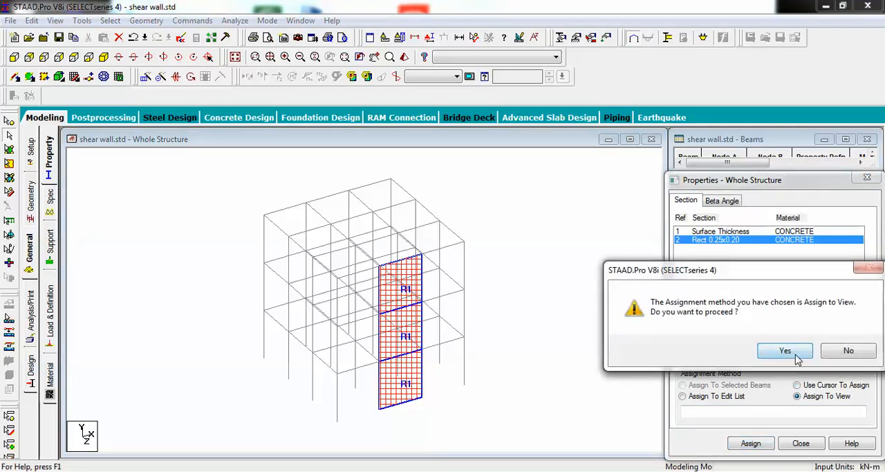
{"action": "left_click", "coordinate": [785, 351]}
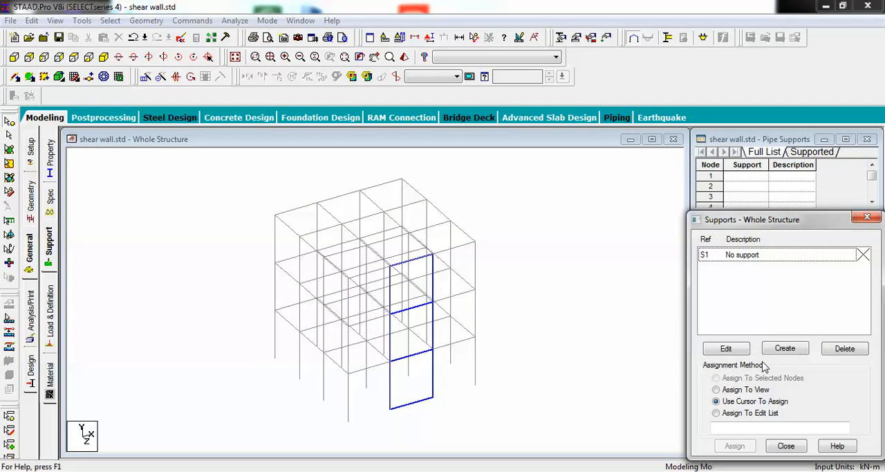
Step: Create a Fixed support (S2) and assign it to the frame's base nodes
{"action": "left_click", "coordinate": [784, 348]}
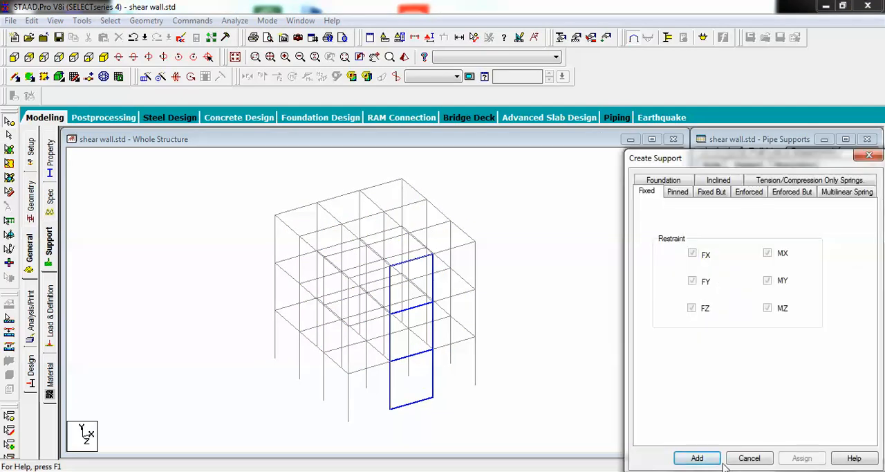
{"action": "left_click", "coordinate": [697, 457]}
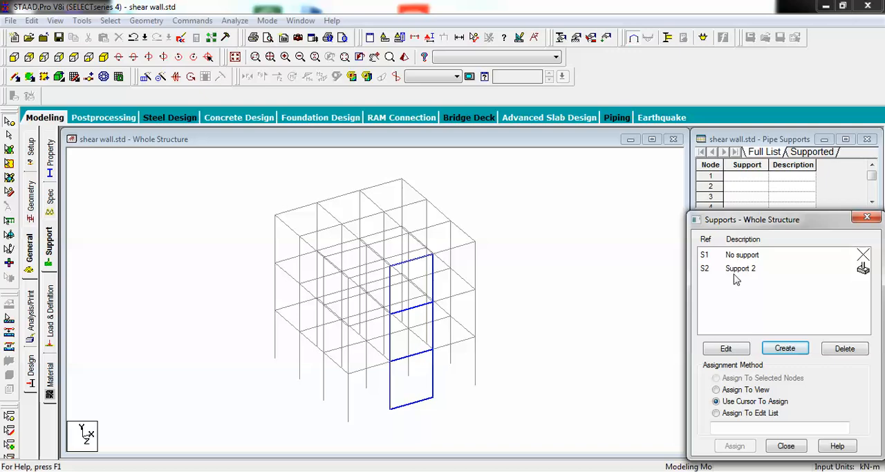
{"action": "left_click", "coordinate": [741, 269]}
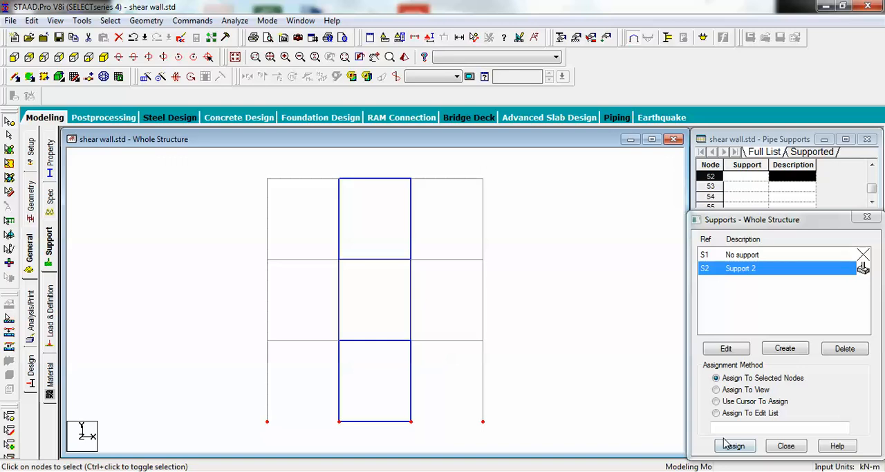
{"action": "left_click", "coordinate": [735, 445]}
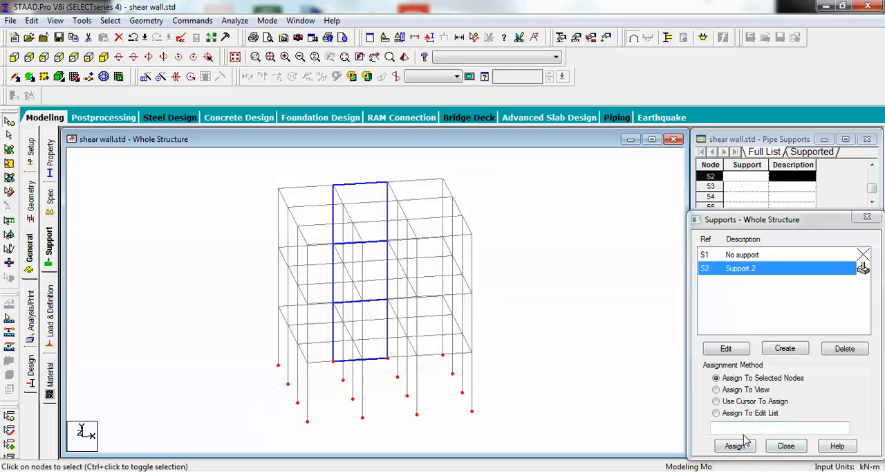
{"action": "left_click", "coordinate": [734, 445]}
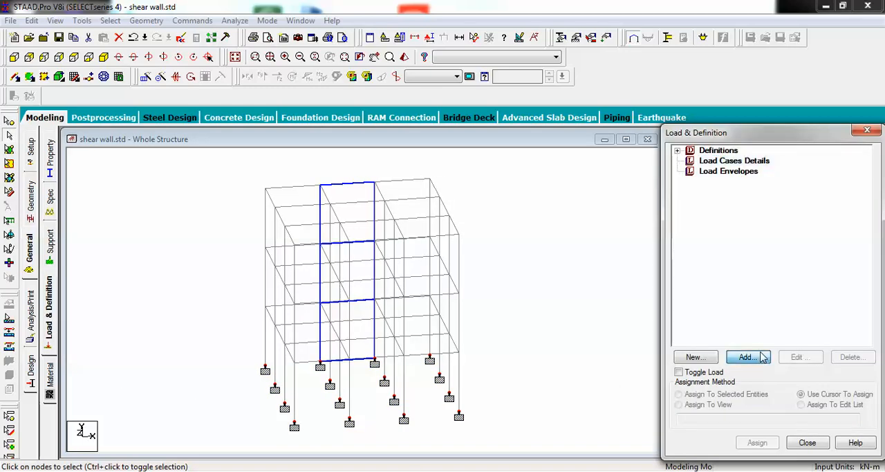
Step: Create load case 1 with loading type Dead
{"action": "left_click", "coordinate": [747, 356]}
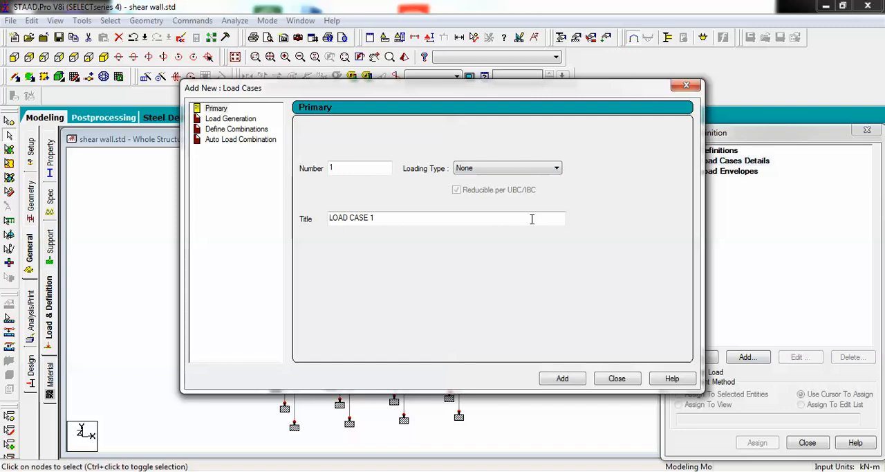
{"action": "left_click", "coordinate": [556, 168]}
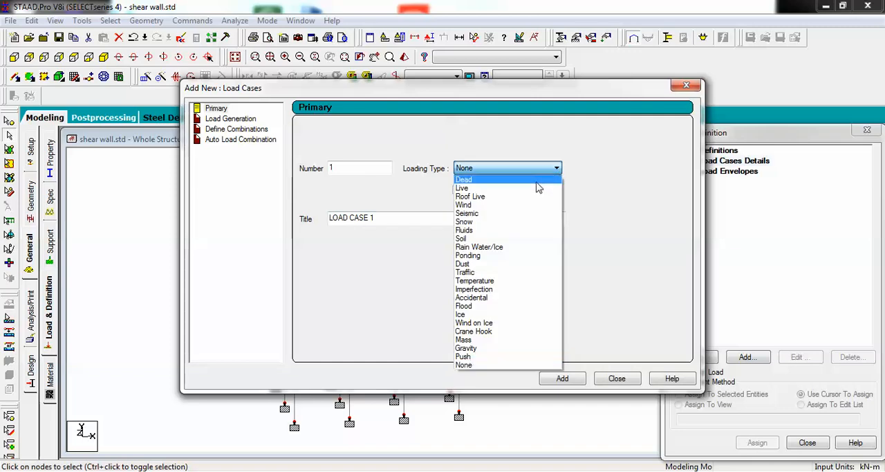
{"action": "left_click", "coordinate": [464, 180]}
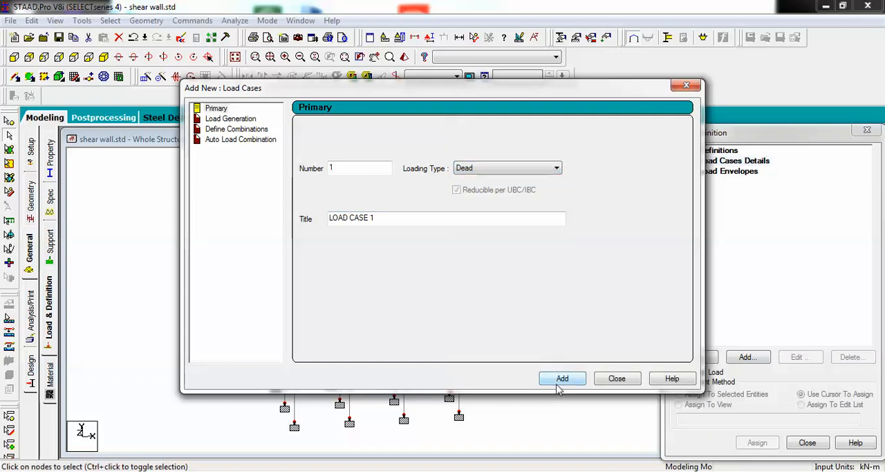
{"action": "left_click", "coordinate": [562, 379]}
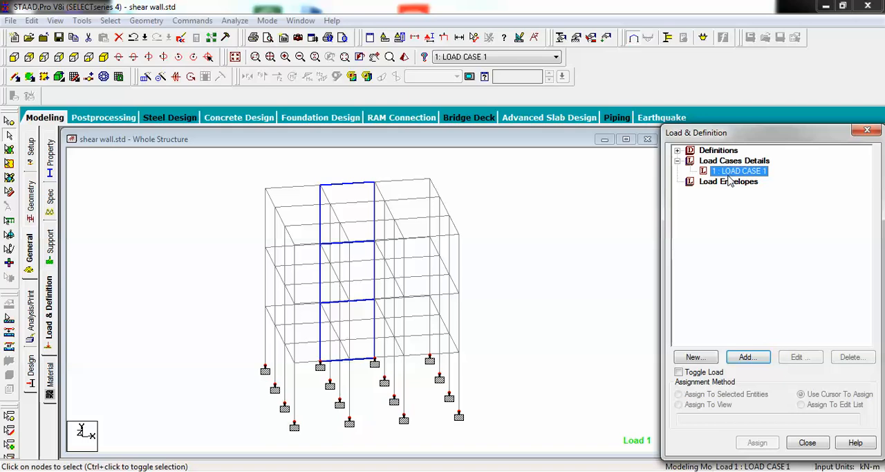
Step: Add selfweight in Y with factor -1 and assign it to the whole view
{"action": "left_click", "coordinate": [748, 357]}
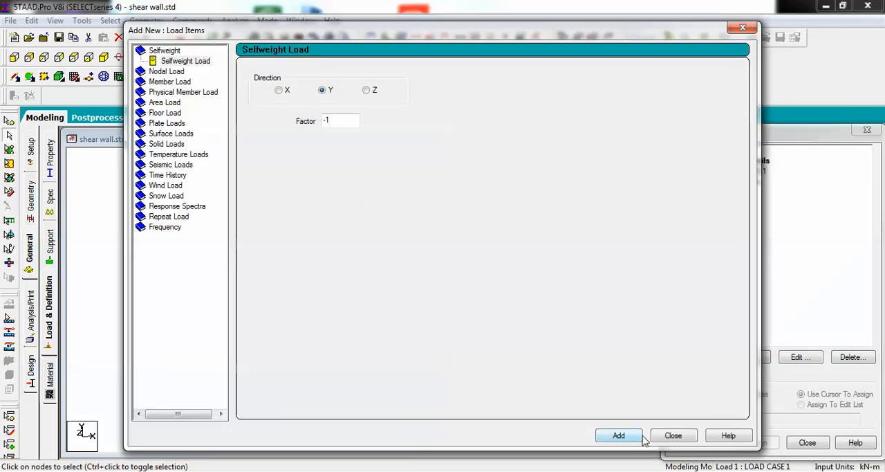
{"action": "left_click", "coordinate": [618, 435]}
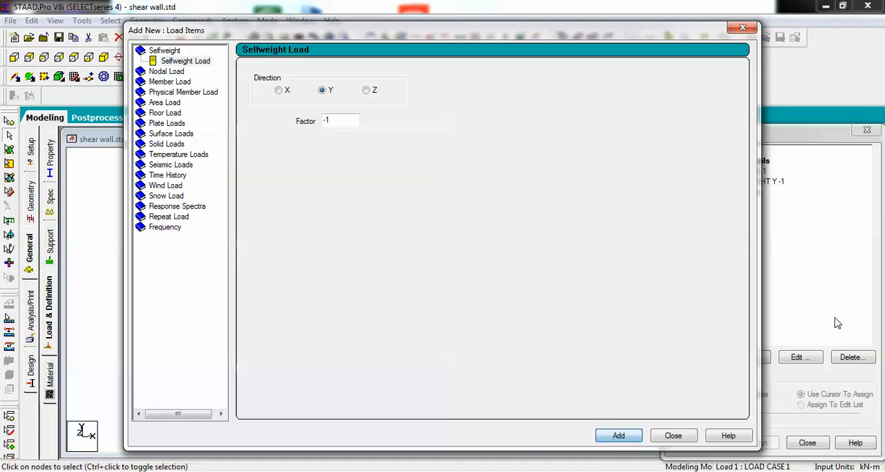
{"action": "left_click", "coordinate": [618, 435]}
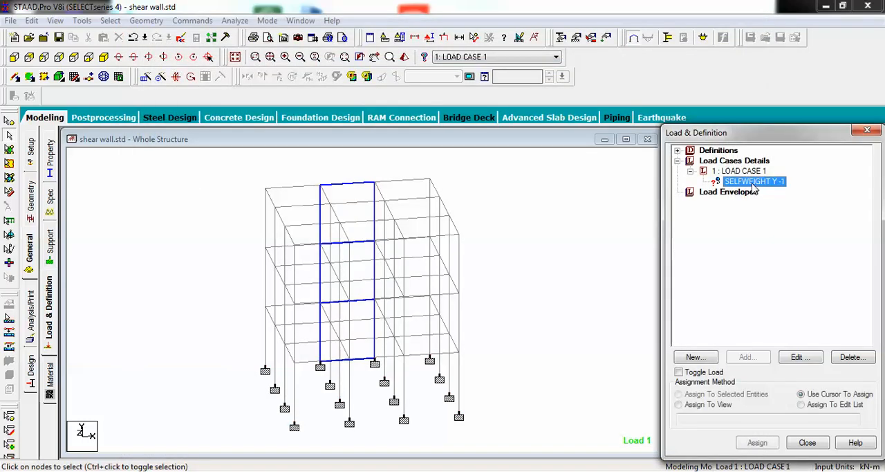
{"action": "left_click", "coordinate": [679, 404]}
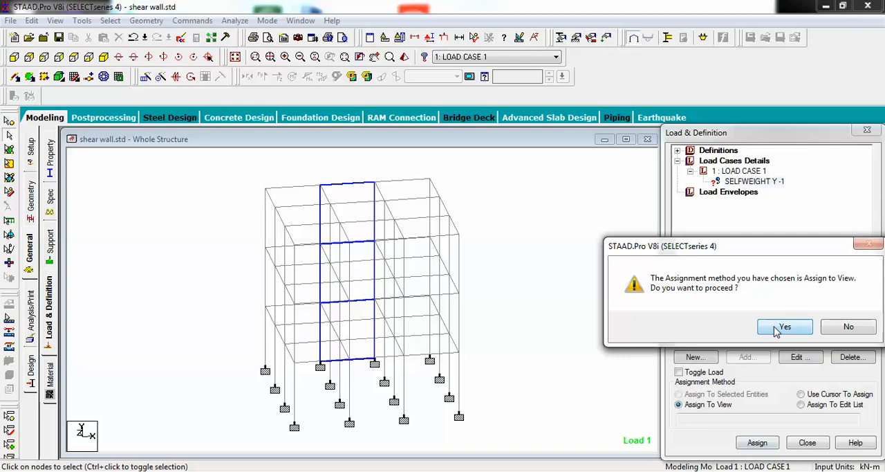
{"action": "left_click", "coordinate": [785, 326]}
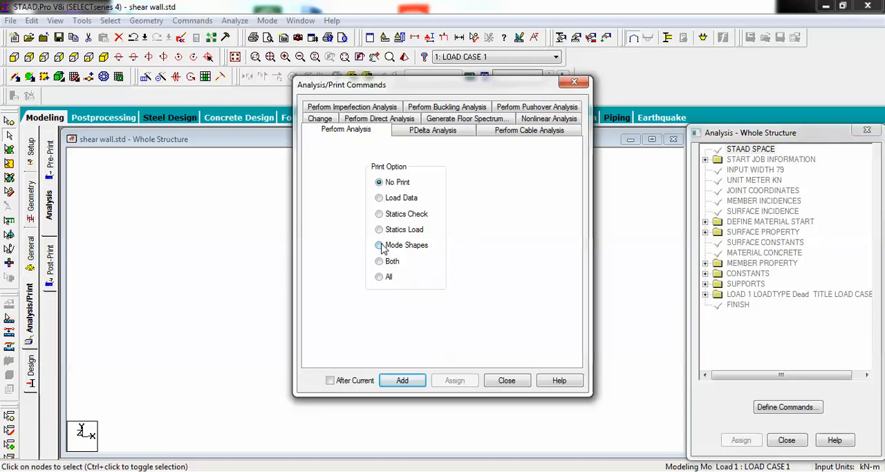
Step: Add a Perform Analysis command with No Print, save, and run the analysis
{"action": "left_click", "coordinate": [402, 379]}
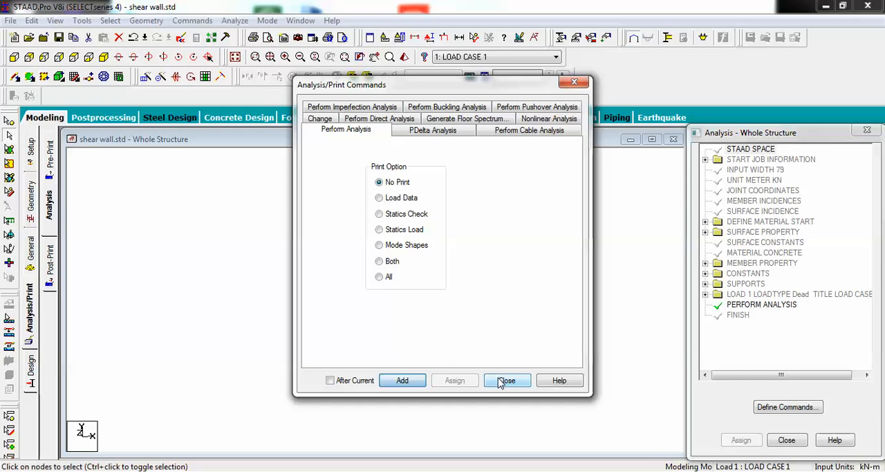
{"action": "left_click", "coordinate": [507, 380]}
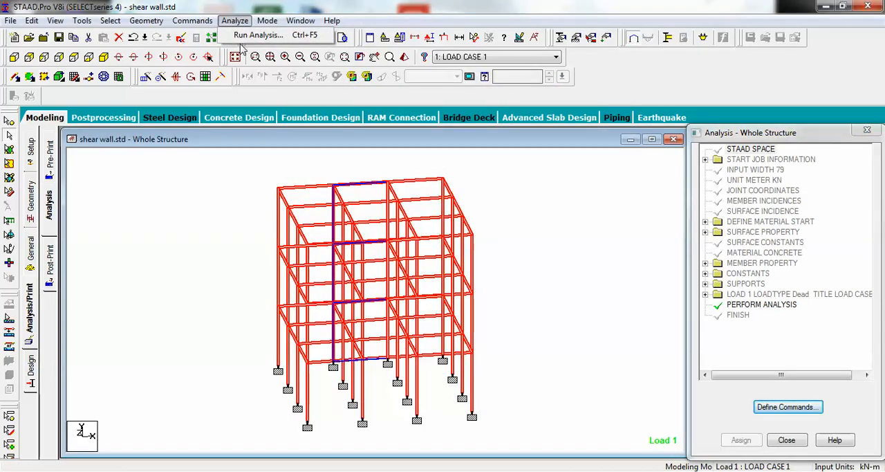
{"action": "left_click", "coordinate": [258, 35]}
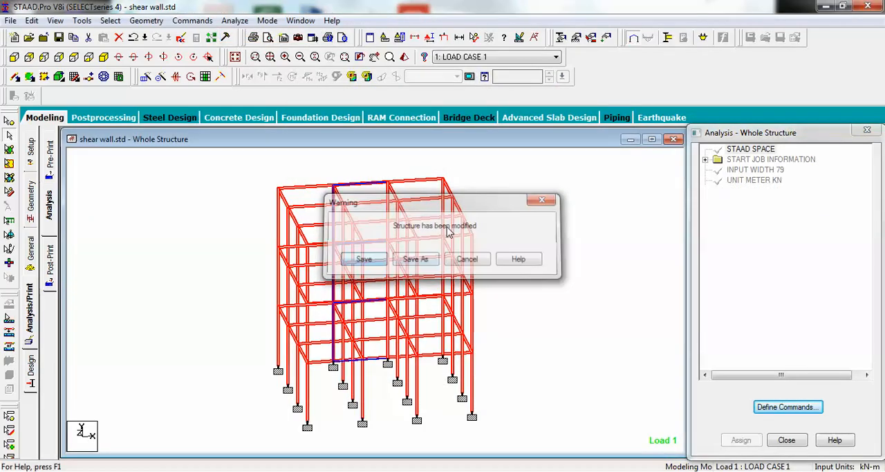
{"action": "left_click", "coordinate": [364, 258]}
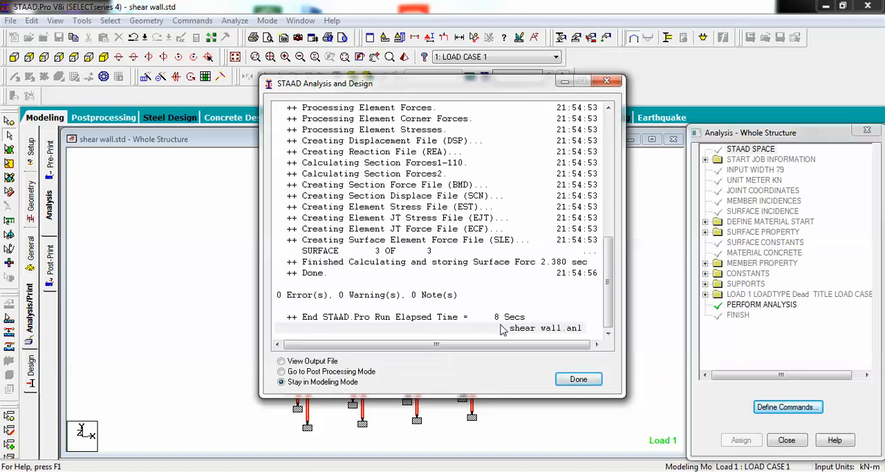
{"action": "left_click", "coordinate": [578, 378]}
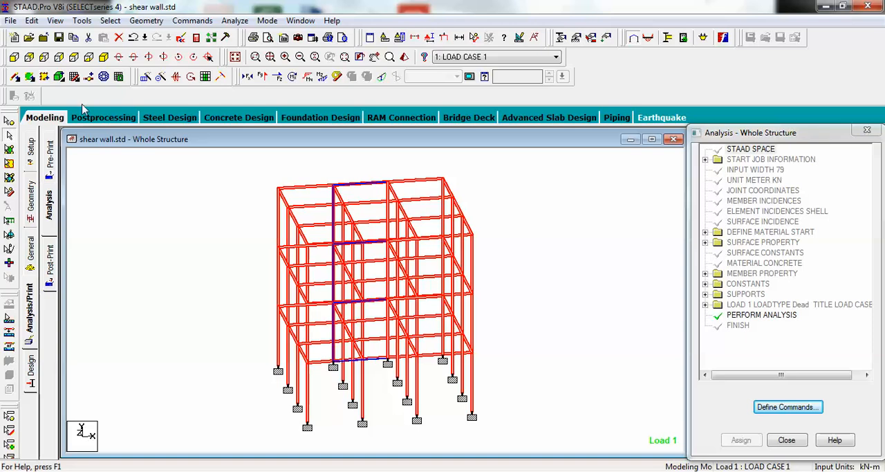
Step: Display the Max Absolute plate stress contour for load case 1, then return to modelling
{"action": "left_click", "coordinate": [103, 117]}
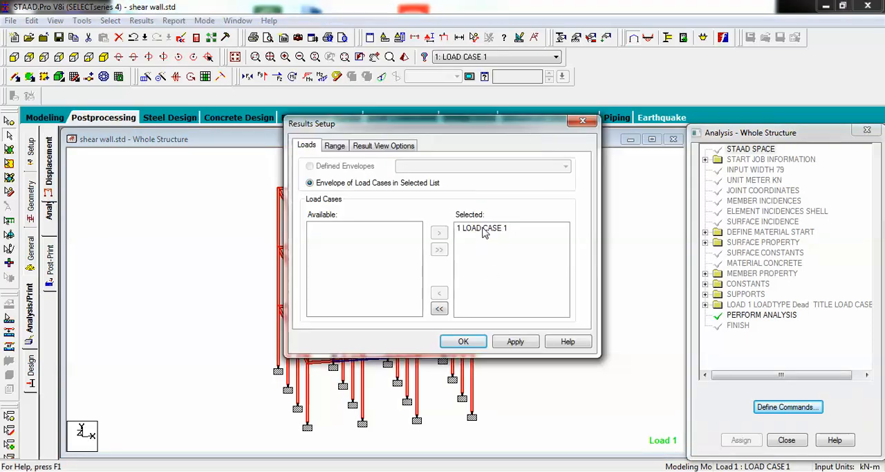
{"action": "left_click", "coordinate": [464, 341]}
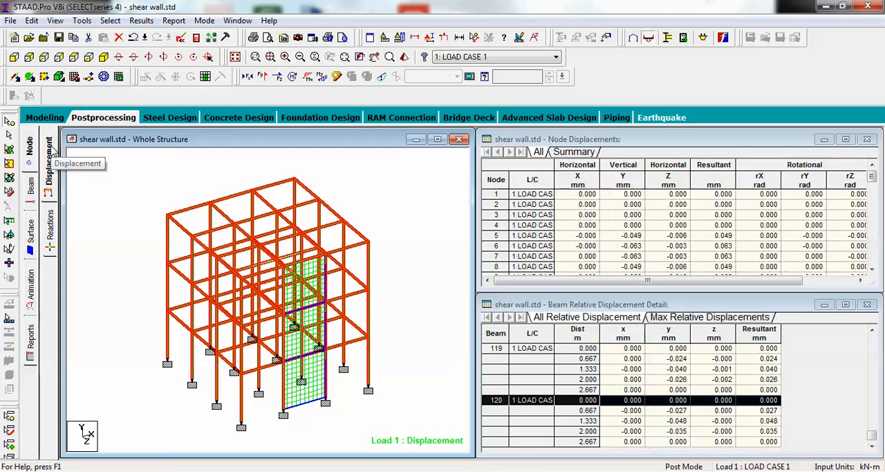
{"action": "left_click", "coordinate": [30, 230]}
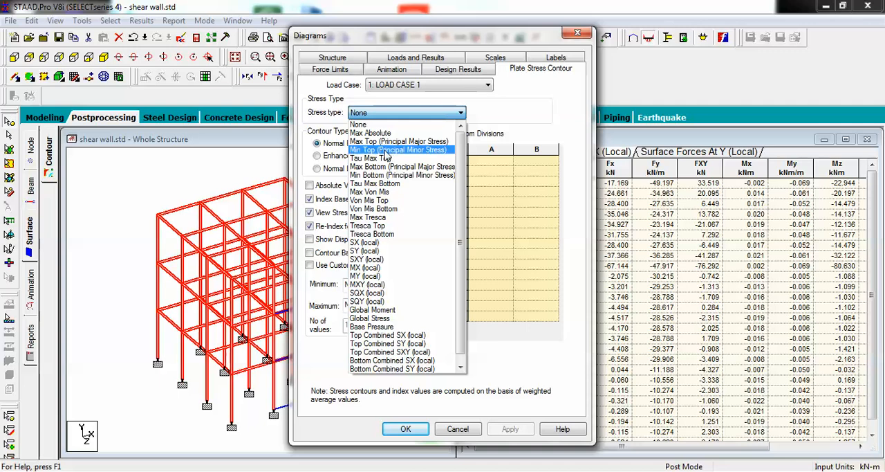
{"action": "left_click", "coordinate": [371, 133]}
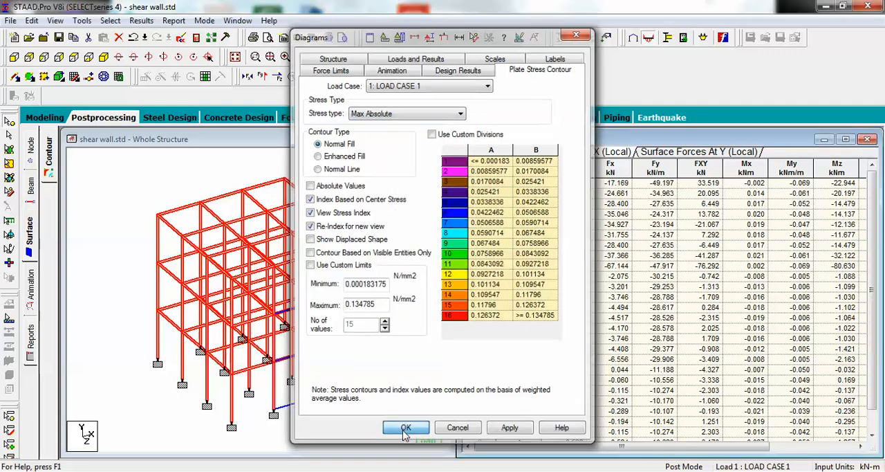
{"action": "left_click", "coordinate": [406, 427]}
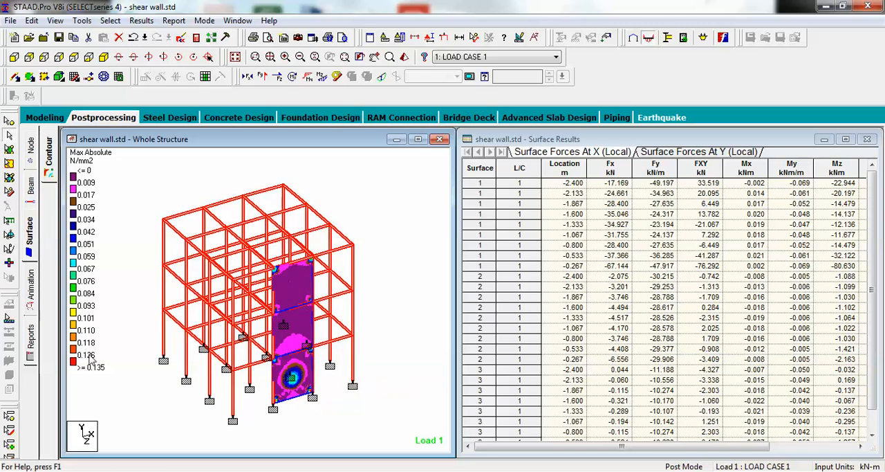
{"action": "mouse_move", "coordinate": [636, 263]}
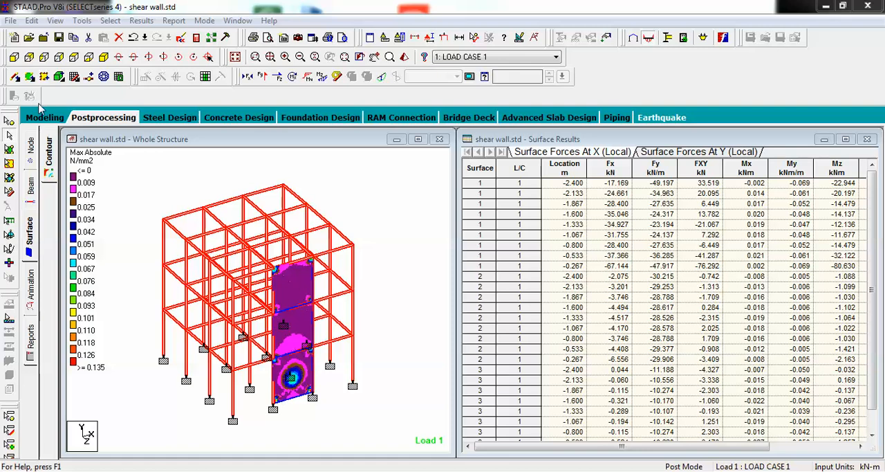
{"action": "left_click", "coordinate": [44, 117]}
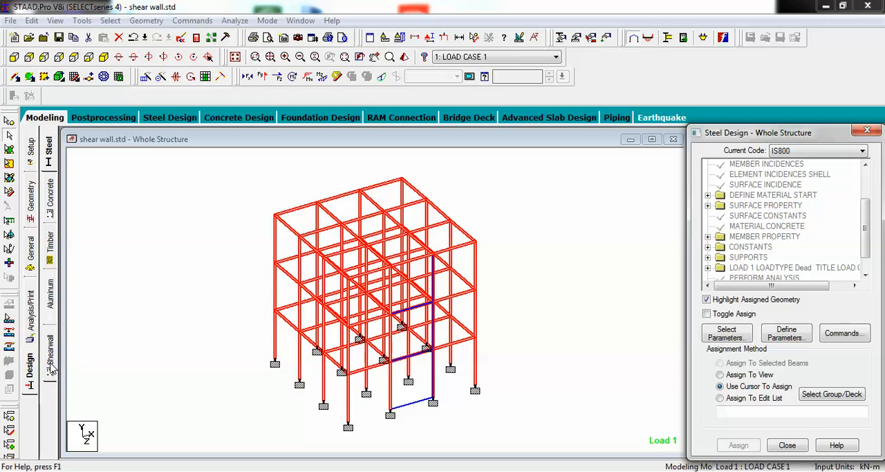
{"action": "mouse_move", "coordinate": [783, 380]}
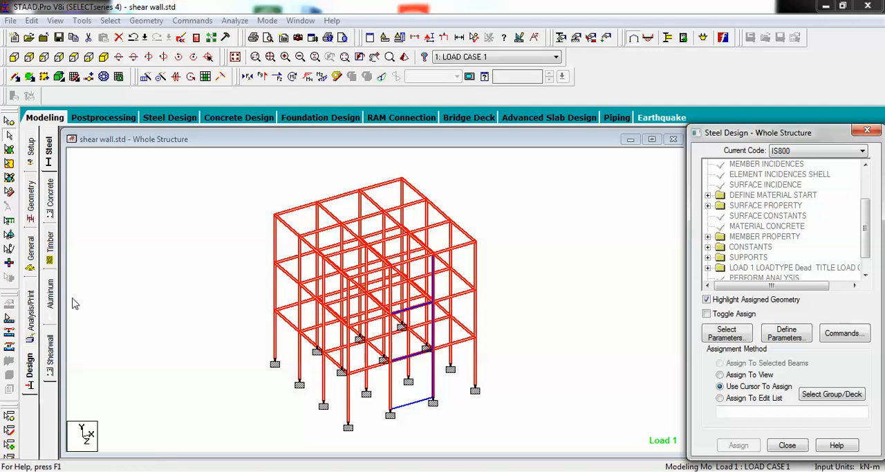
Step: Open Shearwall Design under IS456, listing wall panels SURFACE 1 to SURFACE 3
{"action": "left_click", "coordinate": [29, 356]}
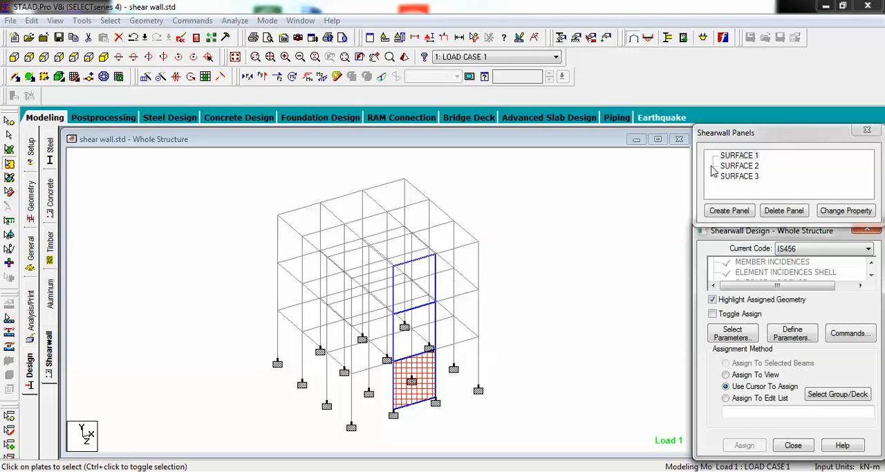
{"action": "mouse_move", "coordinate": [743, 160]}
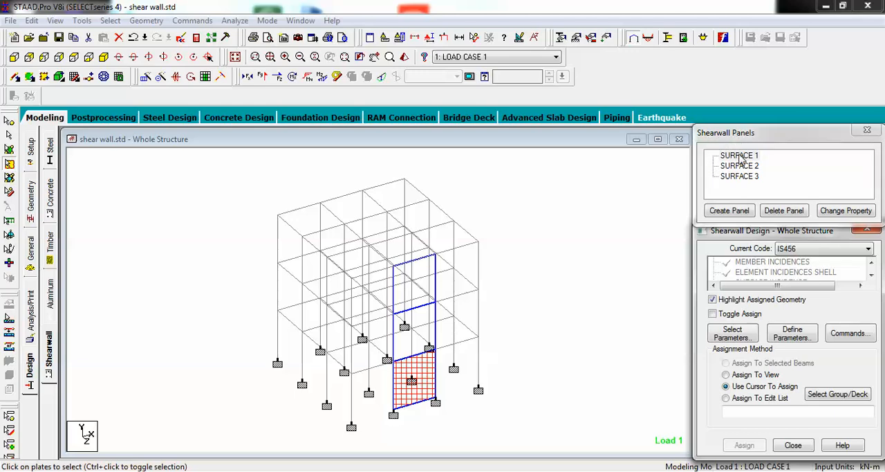
{"action": "mouse_move", "coordinate": [734, 174]}
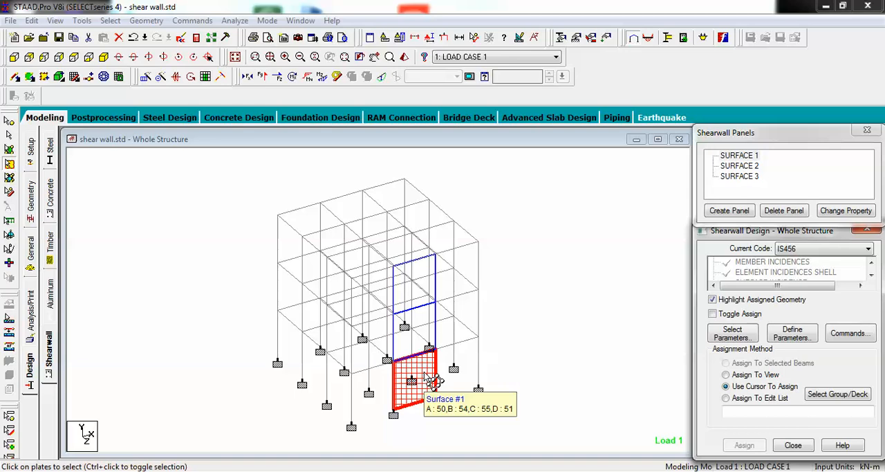
Step: Select SURFACE 1 and start Create Panel to show its panel grid
{"action": "left_click", "coordinate": [729, 210]}
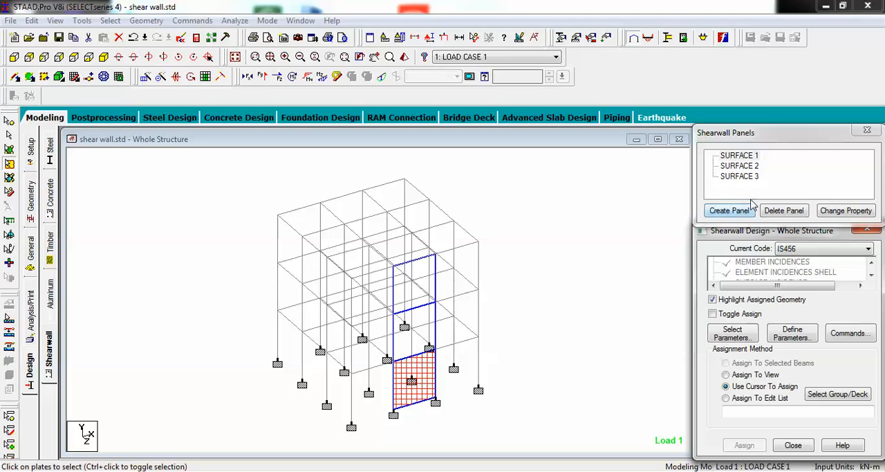
{"action": "left_click", "coordinate": [740, 155]}
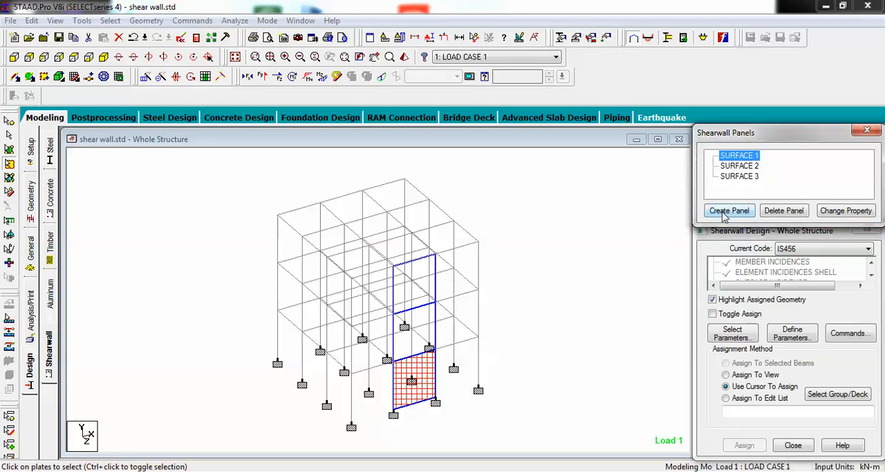
{"action": "left_click", "coordinate": [729, 211]}
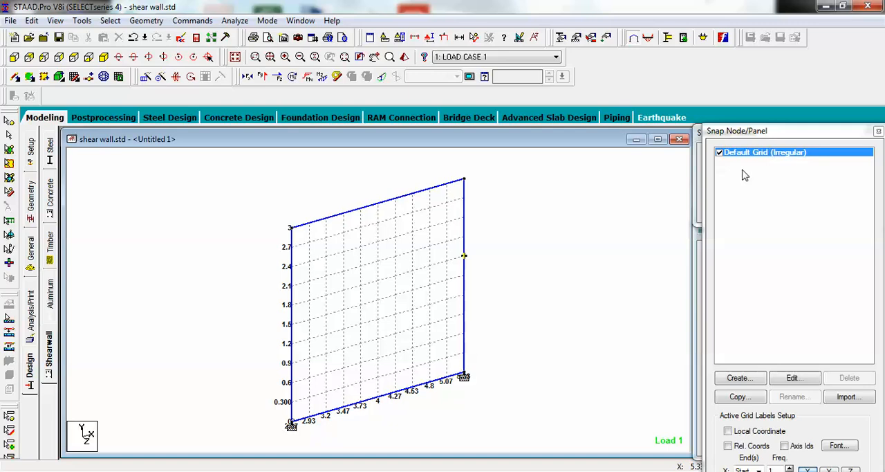
{"action": "mouse_move", "coordinate": [543, 237]}
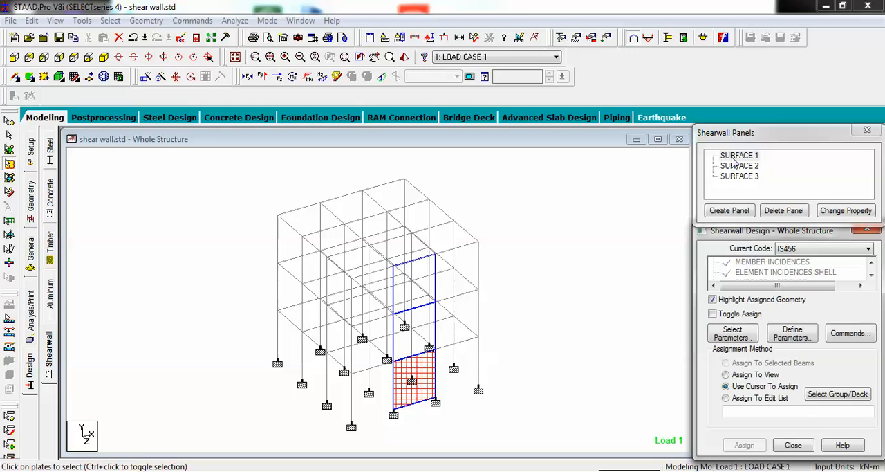
Step: Draw PANEL 1 over SURFACE 1's whole grid as type WALL, deleting old result files
{"action": "left_click", "coordinate": [740, 155]}
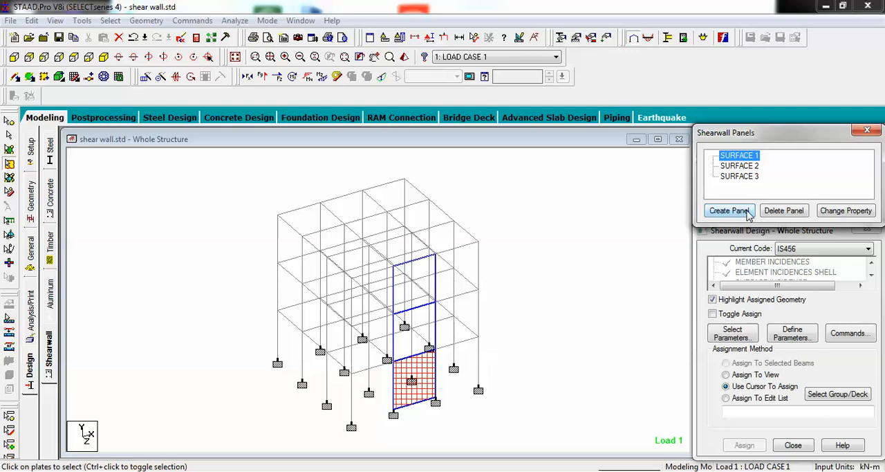
{"action": "left_click", "coordinate": [729, 211]}
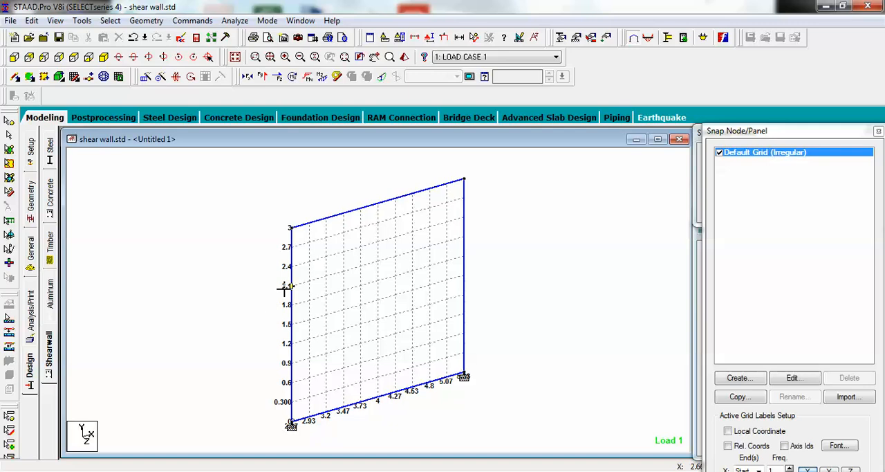
{"action": "mouse_move", "coordinate": [312, 360]}
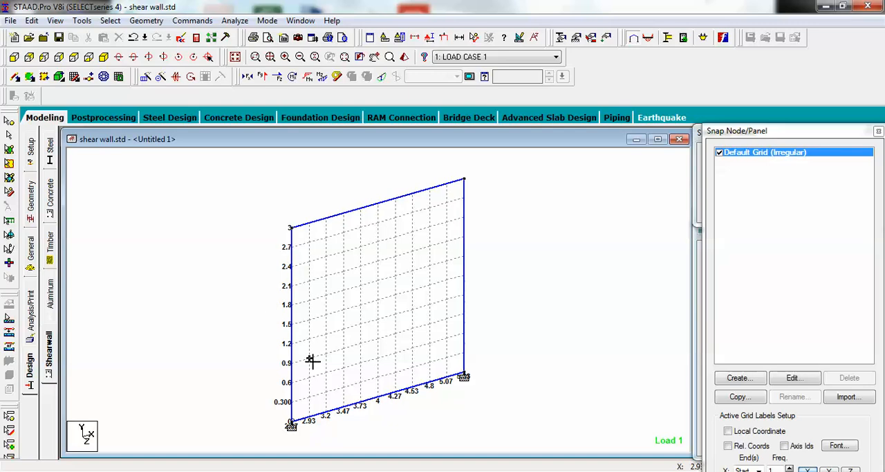
{"action": "mouse_move", "coordinate": [229, 412]}
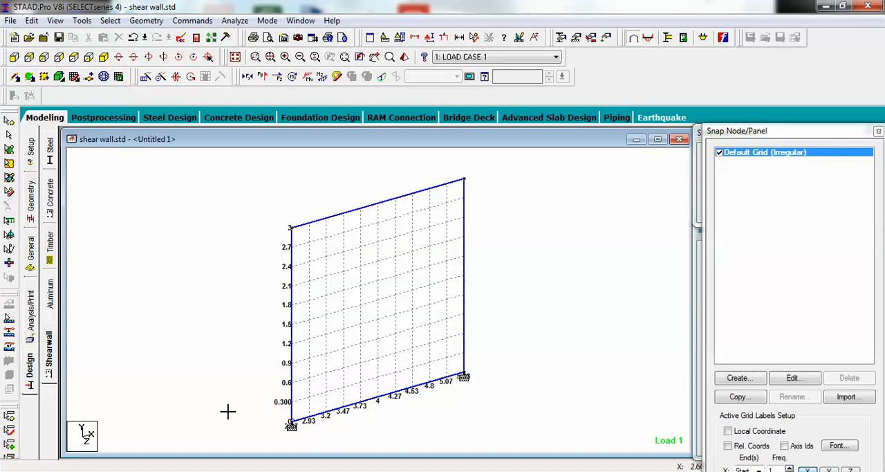
{"action": "mouse_move", "coordinate": [168, 314]}
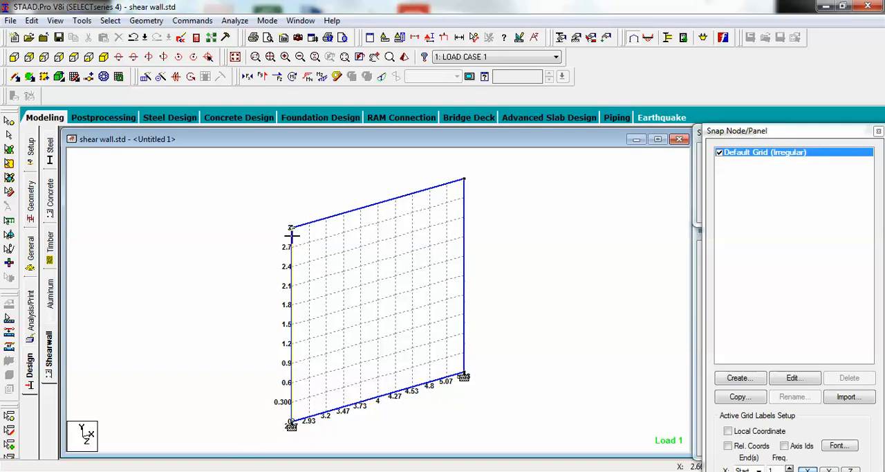
{"action": "left_click_drag", "start_coordinate": [291, 425], "coordinate": [465, 178]}
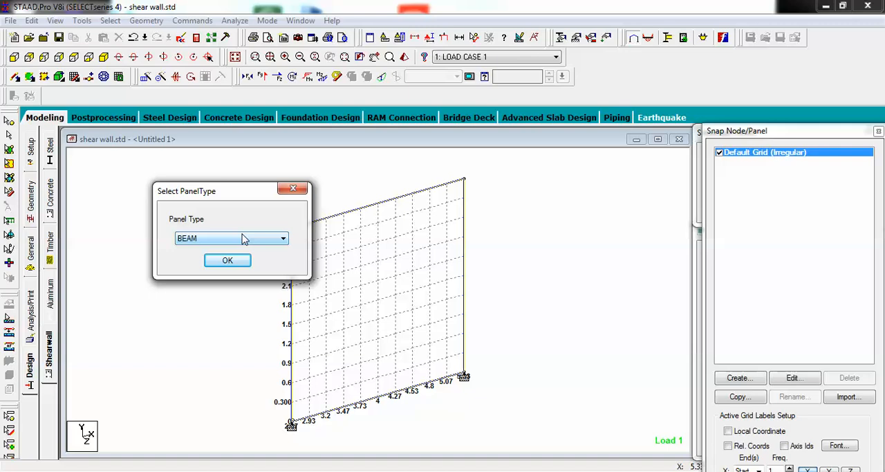
{"action": "left_click", "coordinate": [282, 238]}
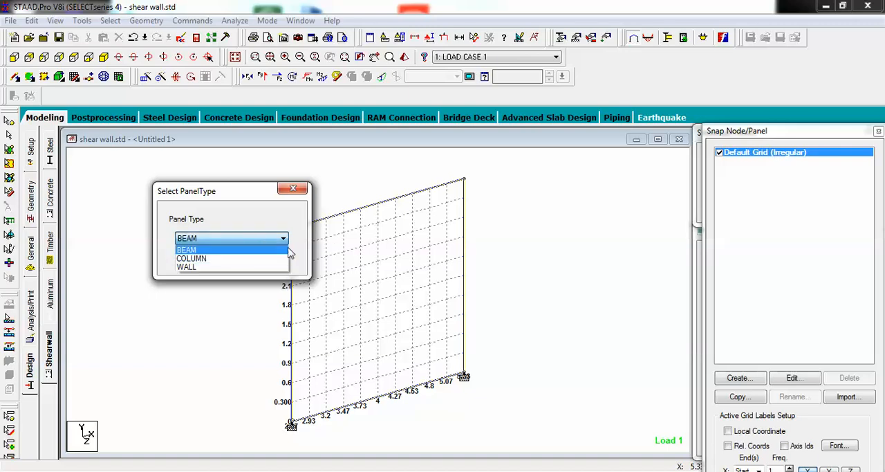
{"action": "left_click", "coordinate": [186, 267]}
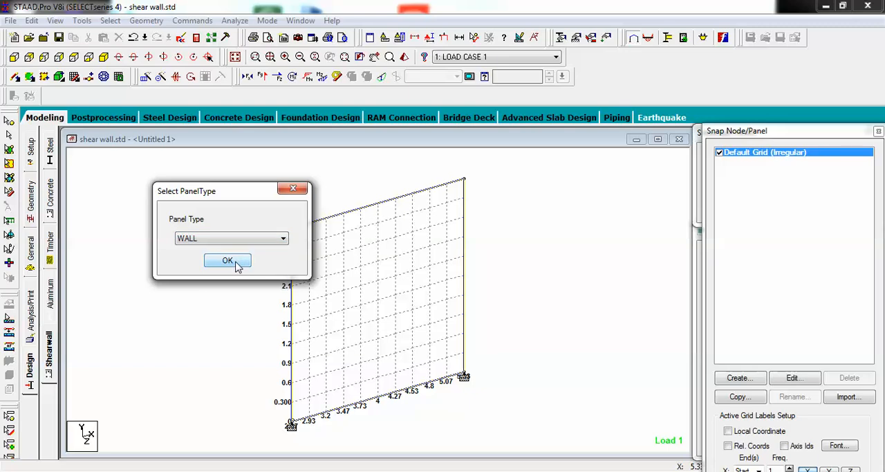
{"action": "left_click", "coordinate": [228, 260]}
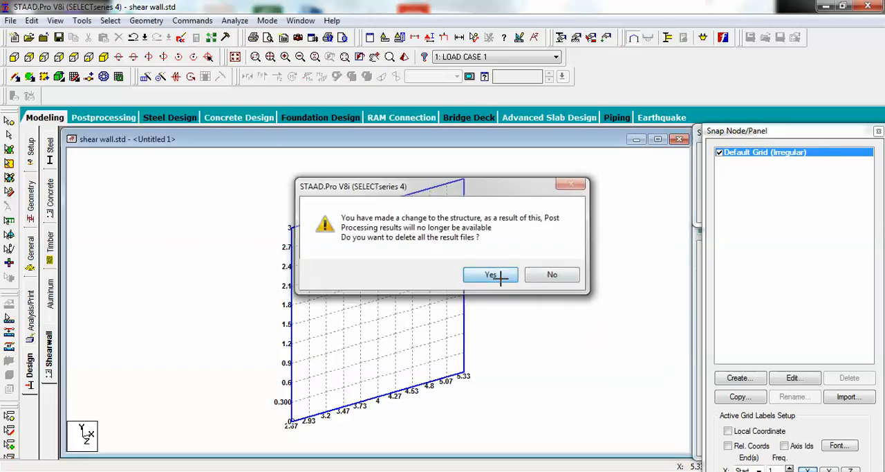
{"action": "left_click", "coordinate": [490, 274]}
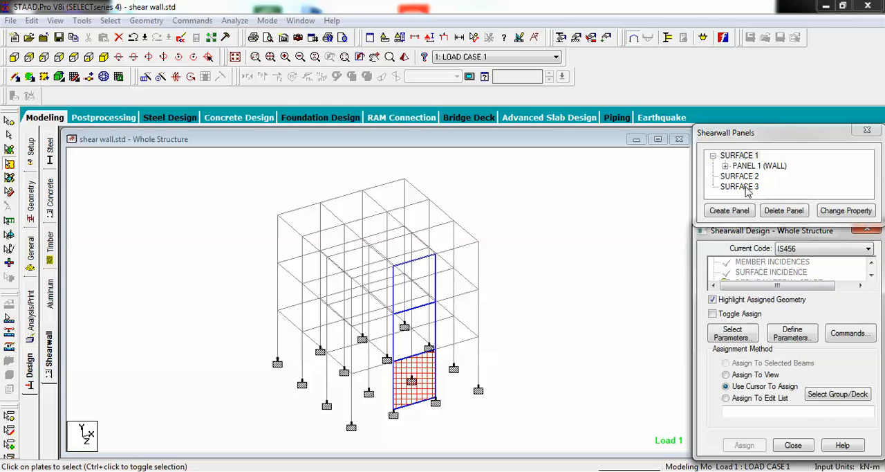
Step: Create a WALL-type PANEL 1 covering SURFACE 2
{"action": "left_click", "coordinate": [740, 175]}
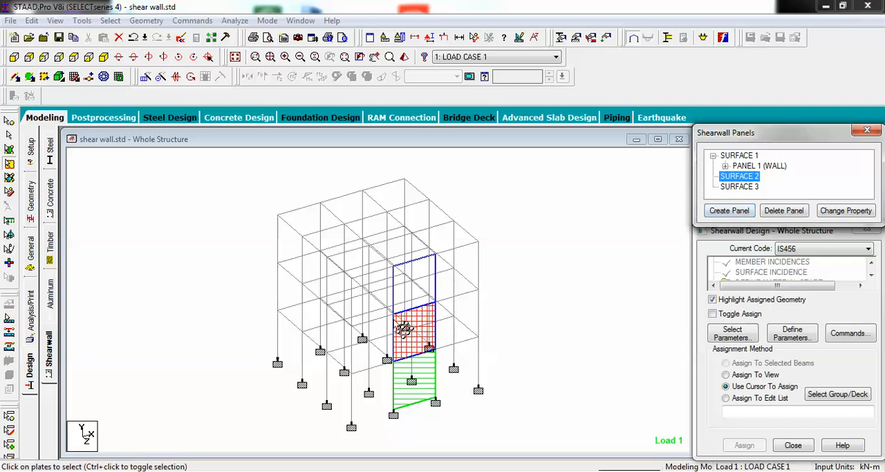
{"action": "mouse_move", "coordinate": [415, 332]}
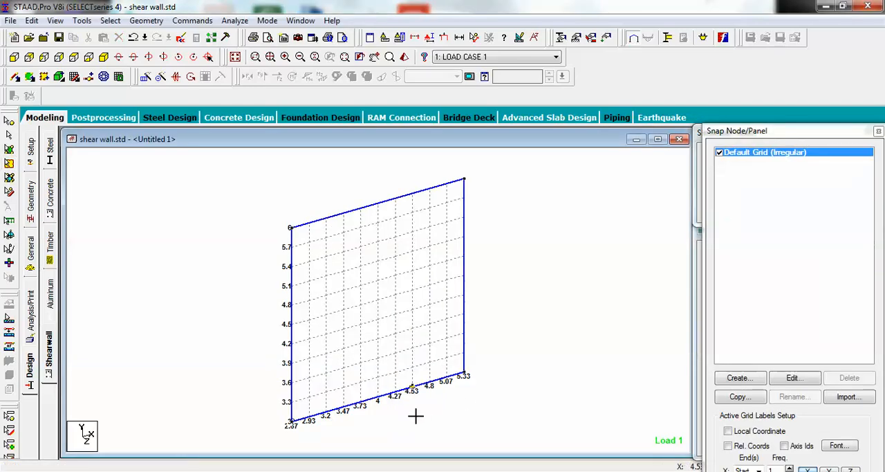
{"action": "mouse_move", "coordinate": [279, 271]}
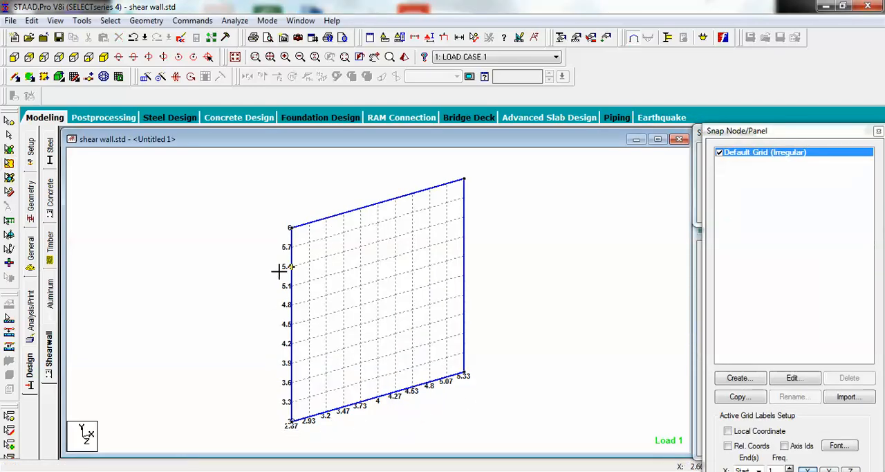
{"action": "mouse_move", "coordinate": [294, 257]}
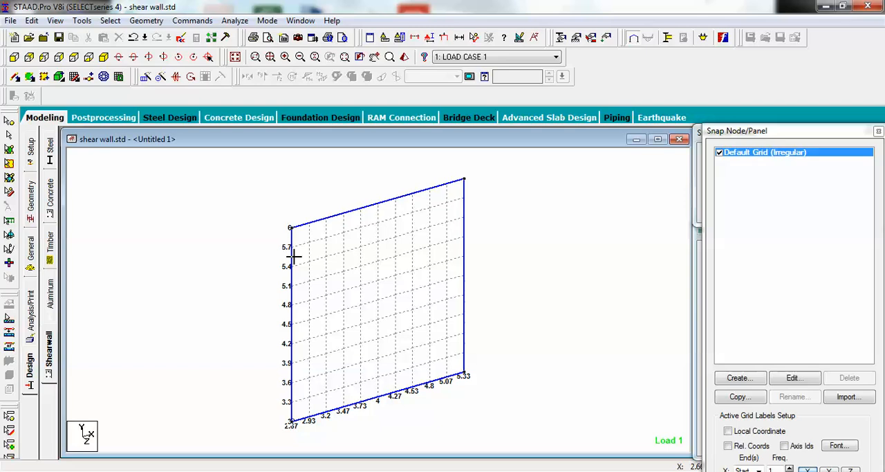
{"action": "mouse_move", "coordinate": [307, 276]}
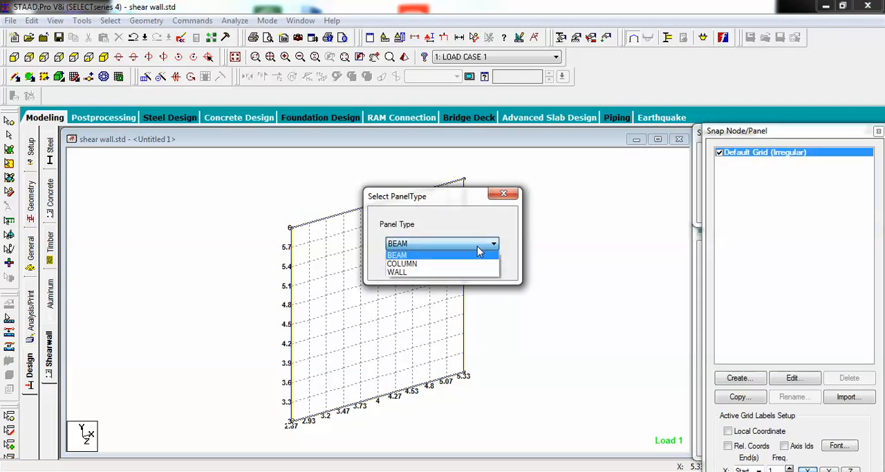
{"action": "left_click", "coordinate": [397, 271]}
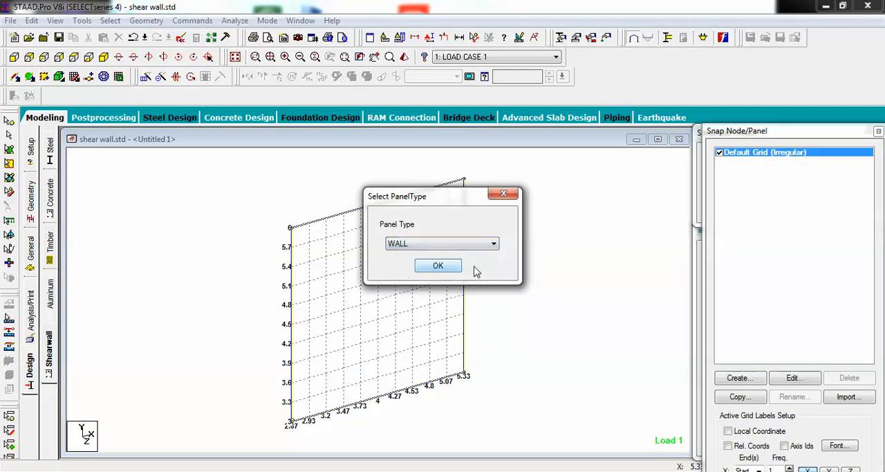
{"action": "left_click", "coordinate": [437, 265]}
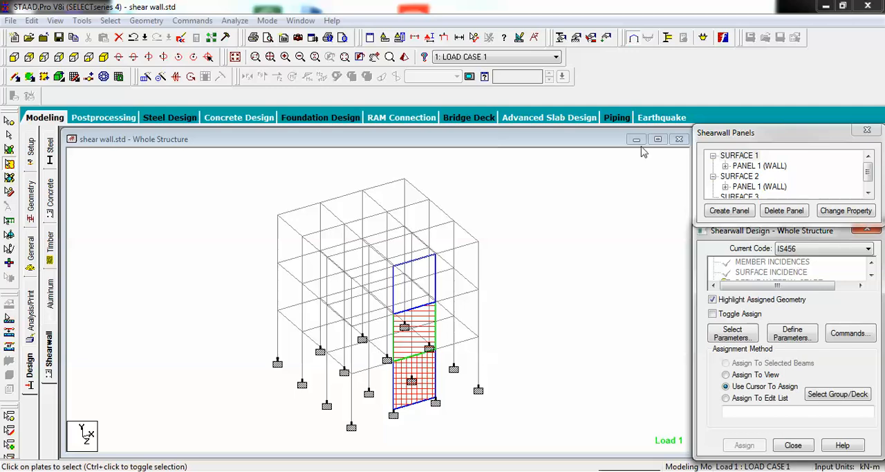
{"action": "left_click", "coordinate": [868, 193]}
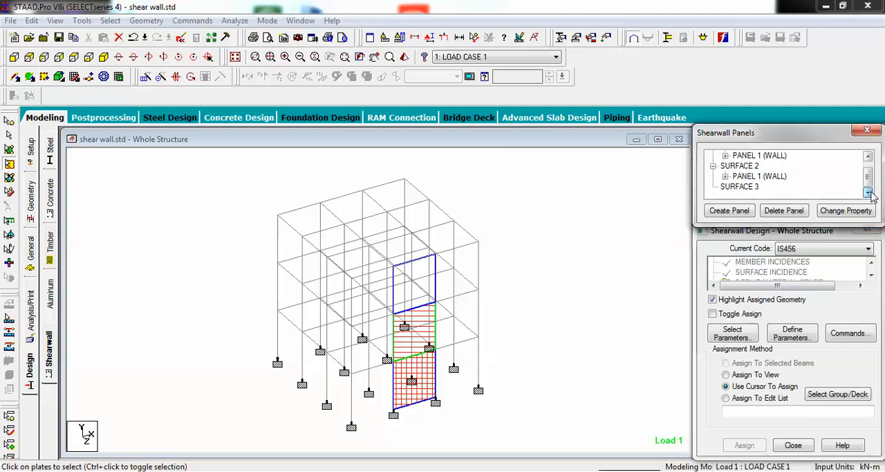
Step: Create a WALL-type panel on SURFACE 3
{"action": "left_click", "coordinate": [739, 186]}
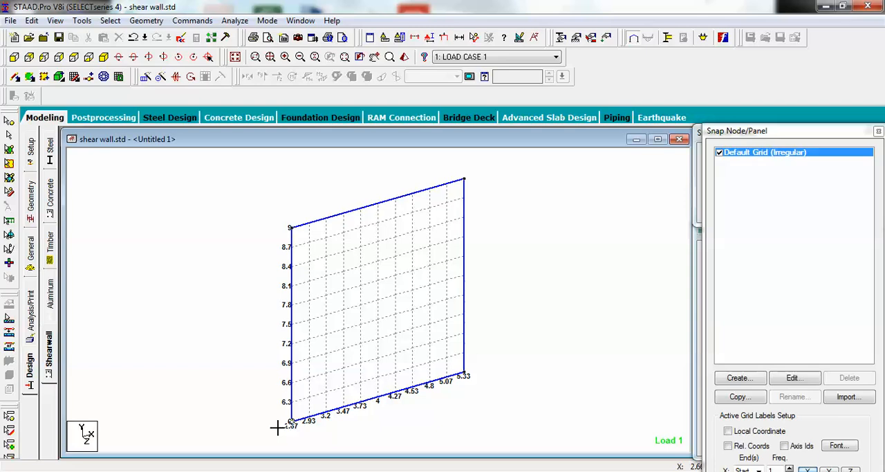
{"action": "mouse_move", "coordinate": [282, 337]}
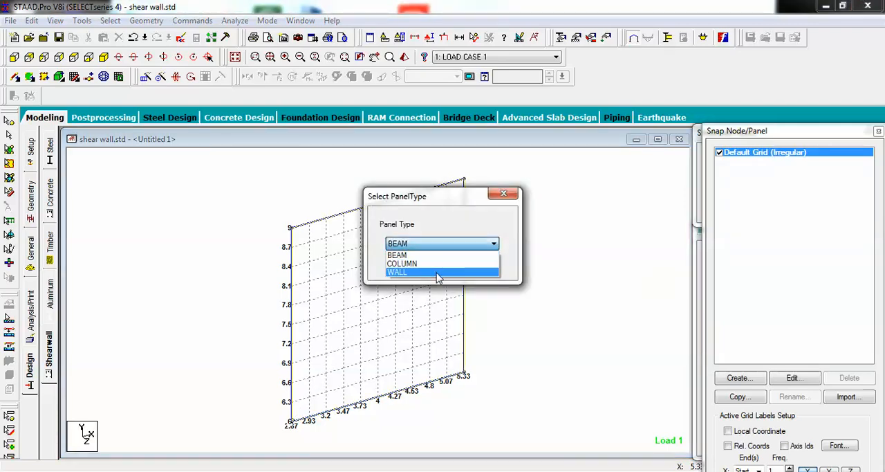
{"action": "left_click", "coordinate": [397, 271]}
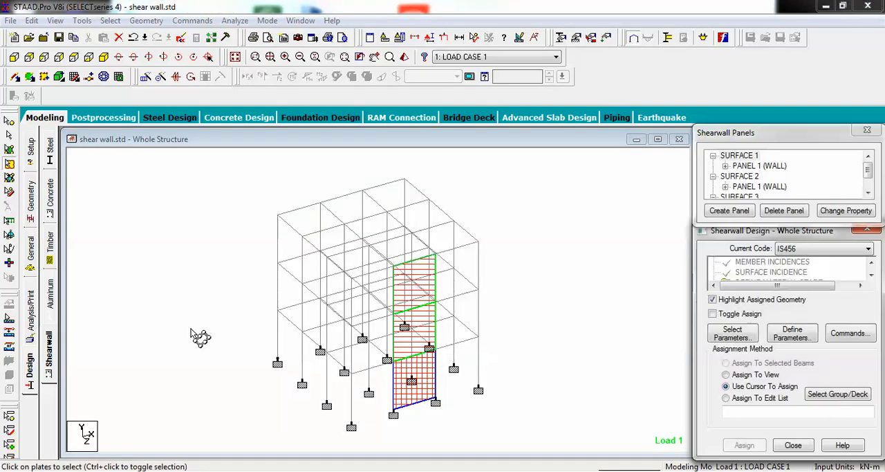
{"action": "mouse_move", "coordinate": [633, 299]}
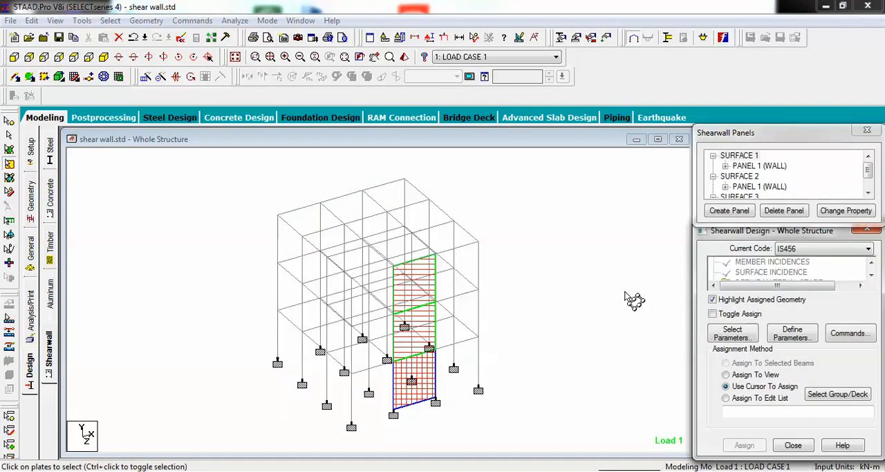
{"action": "left_click", "coordinate": [868, 247]}
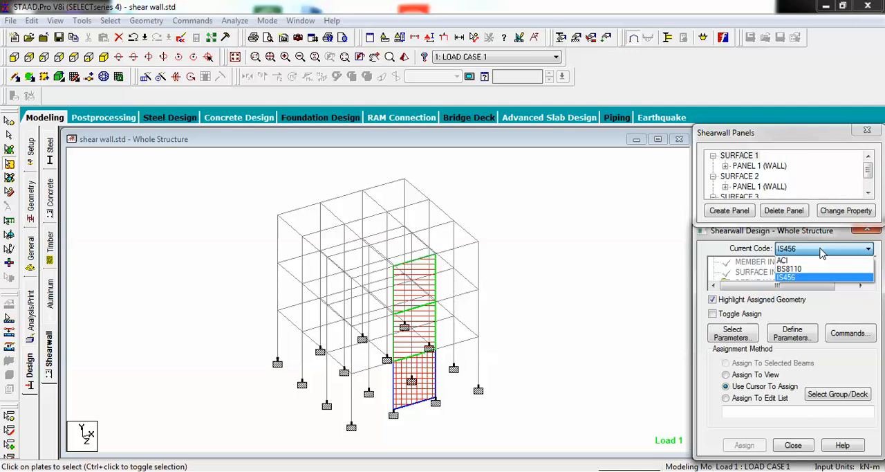
{"action": "left_click", "coordinate": [786, 276]}
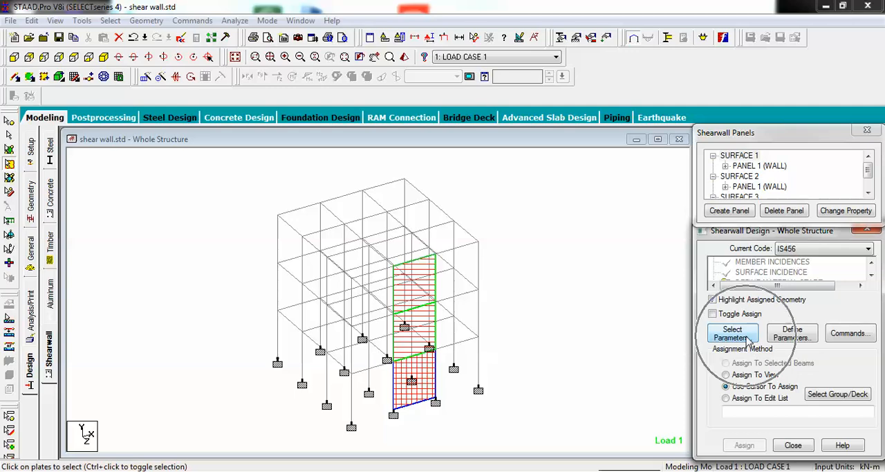
Step: Clear the shear wall parameter list and keep only Fc and Fymain
{"action": "left_click", "coordinate": [733, 334]}
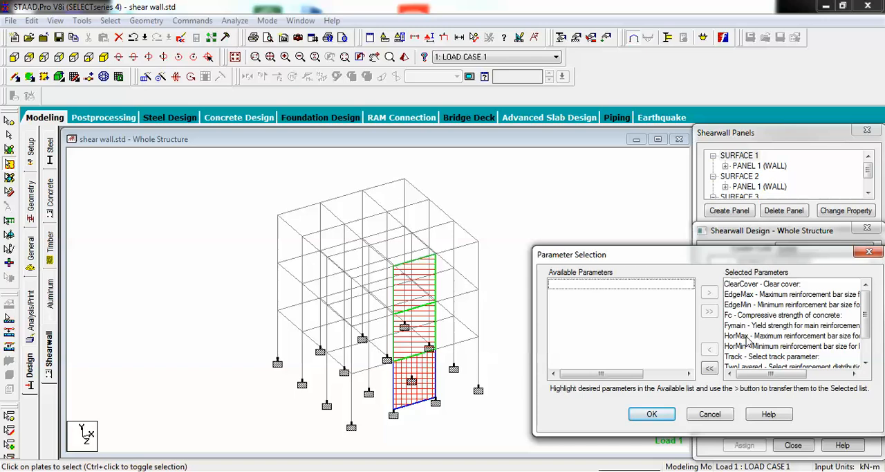
{"action": "mouse_move", "coordinate": [761, 303]}
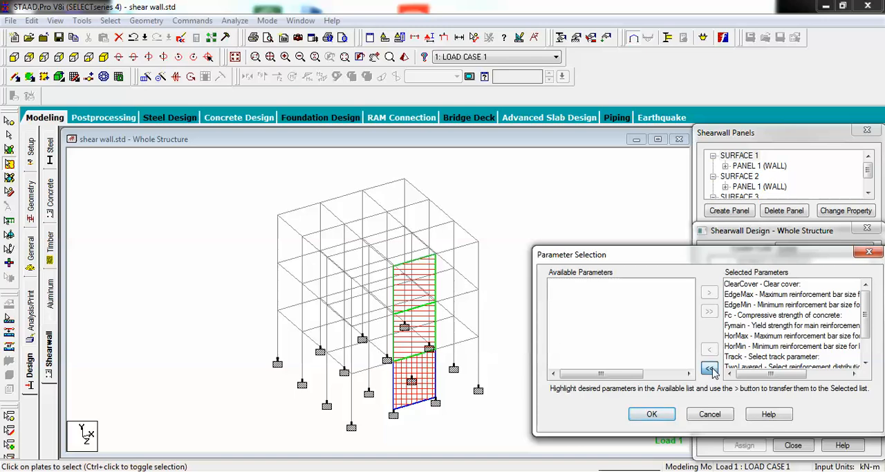
{"action": "left_click", "coordinate": [709, 369]}
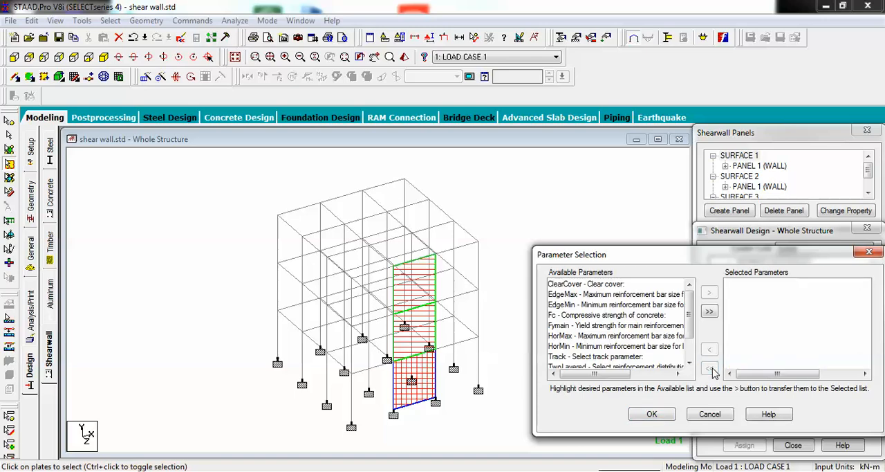
{"action": "left_click", "coordinate": [608, 314]}
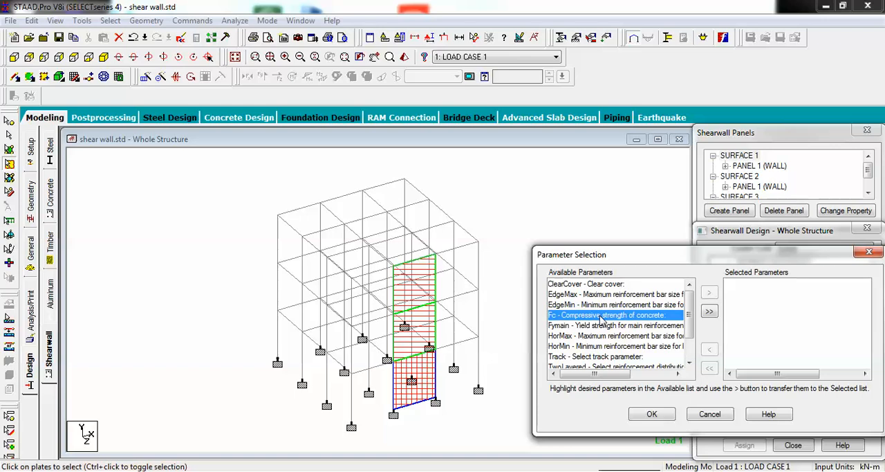
{"action": "left_click", "coordinate": [709, 291]}
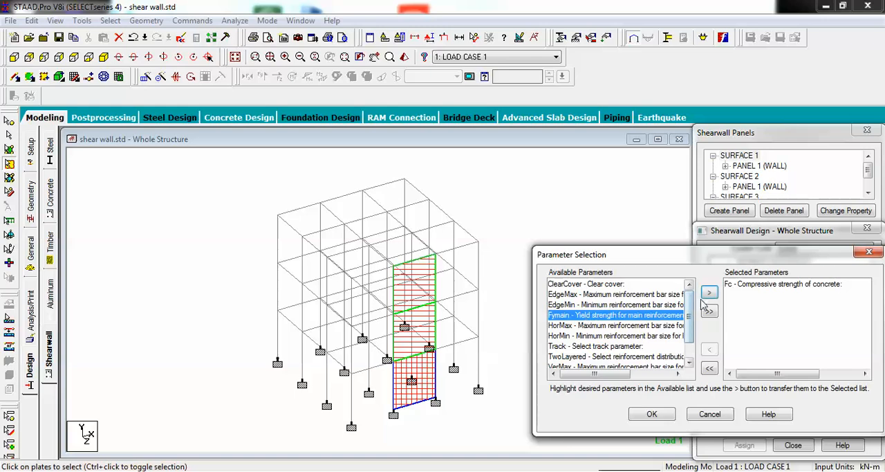
{"action": "left_click", "coordinate": [709, 291]}
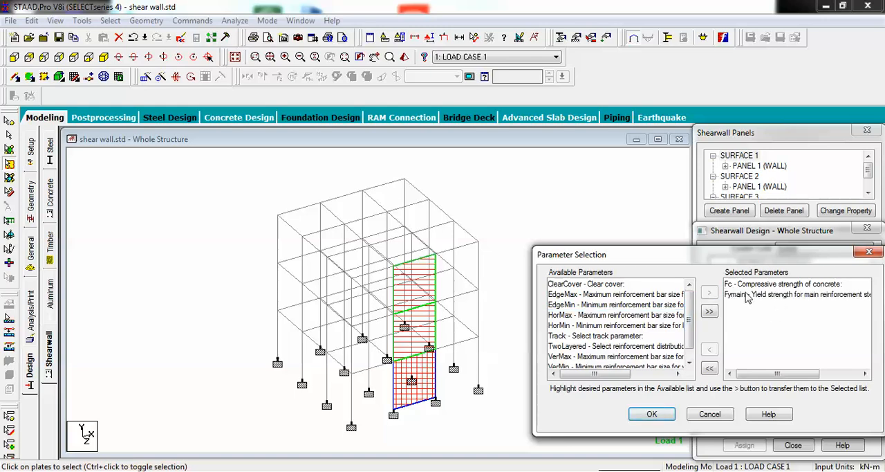
{"action": "mouse_move", "coordinate": [820, 307]}
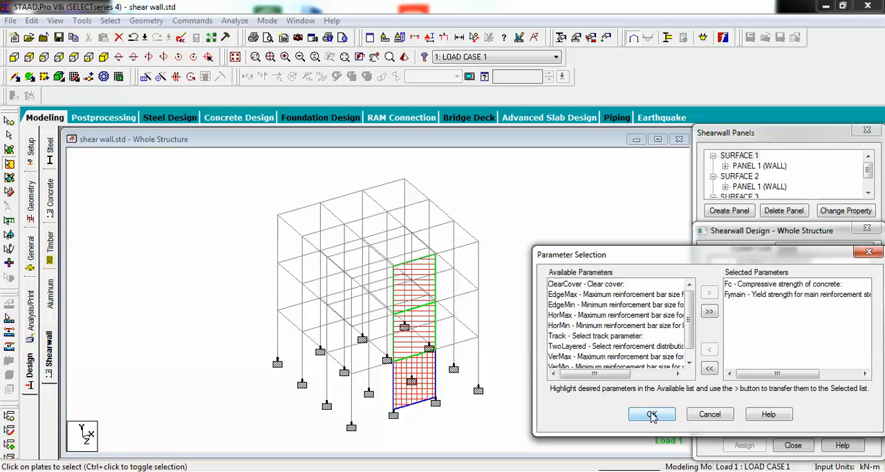
{"action": "left_click", "coordinate": [651, 414]}
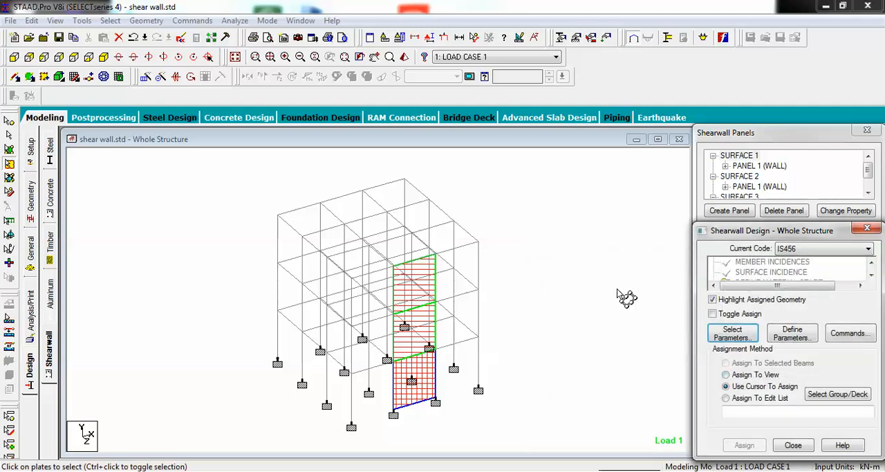
{"action": "left_click", "coordinate": [870, 278]}
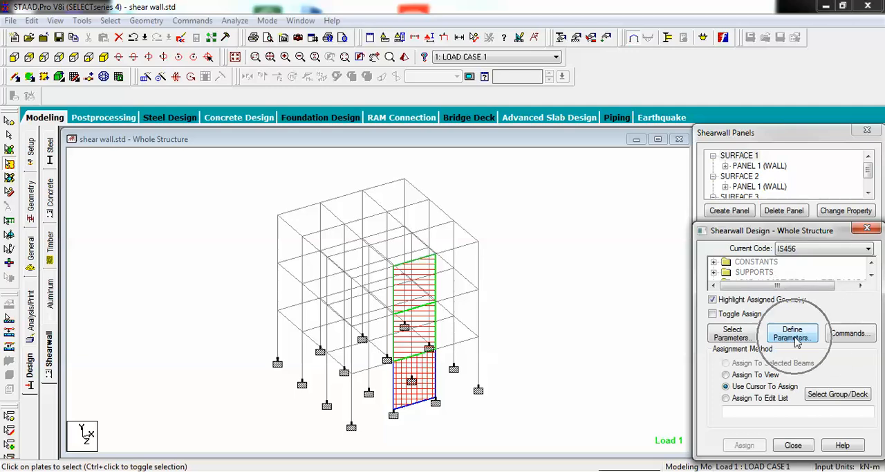
Step: Enter FC as 25000 and FYMAIN as 415000 kN/m2 in Define Parameters
{"action": "left_click", "coordinate": [792, 334]}
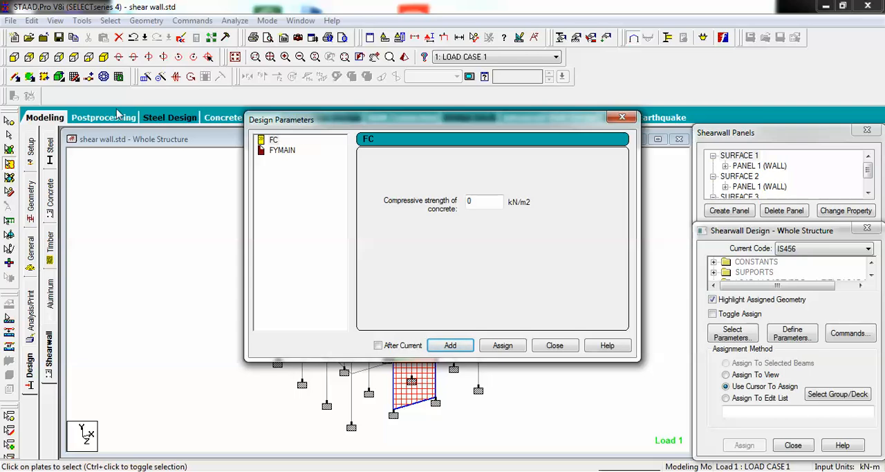
{"action": "mouse_move", "coordinate": [291, 144]}
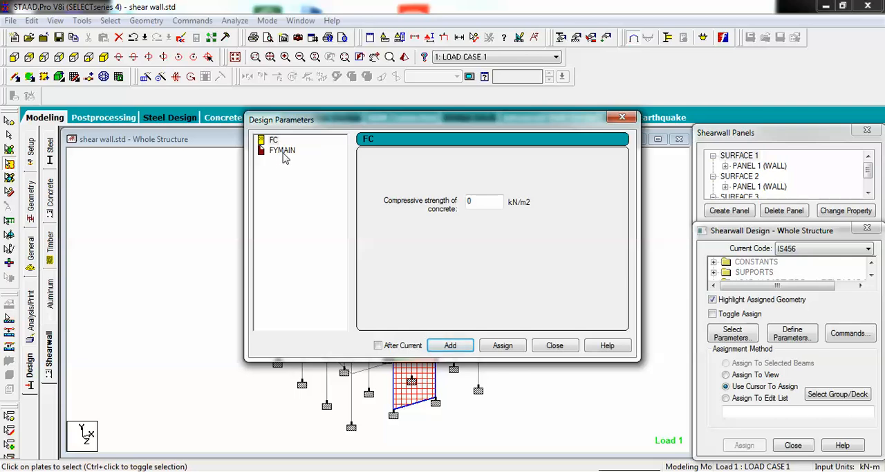
{"action": "mouse_move", "coordinate": [280, 148]}
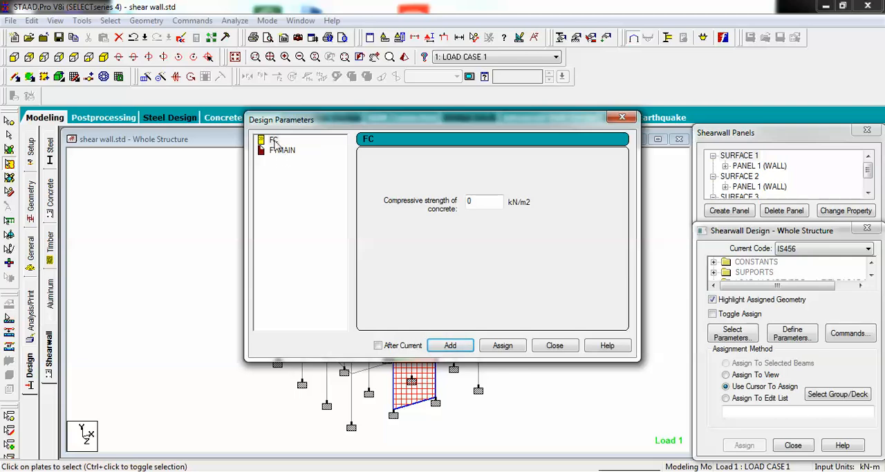
{"action": "left_click", "coordinate": [484, 201]}
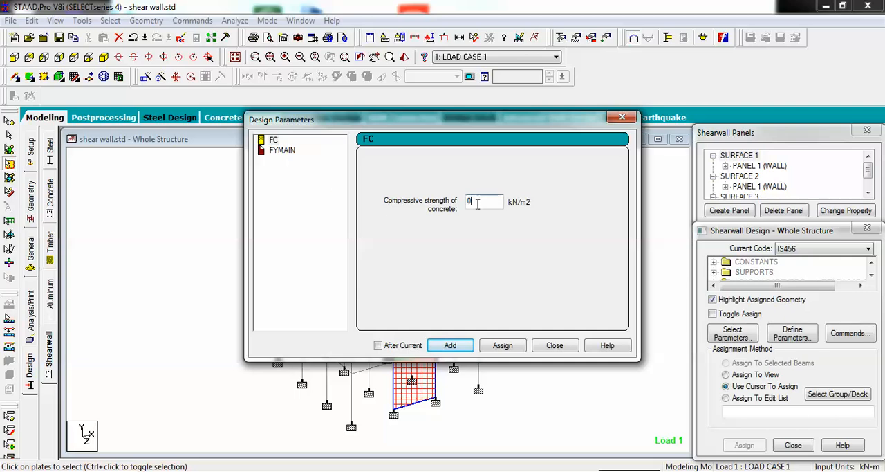
{"action": "double_click", "coordinate": [469, 202]}
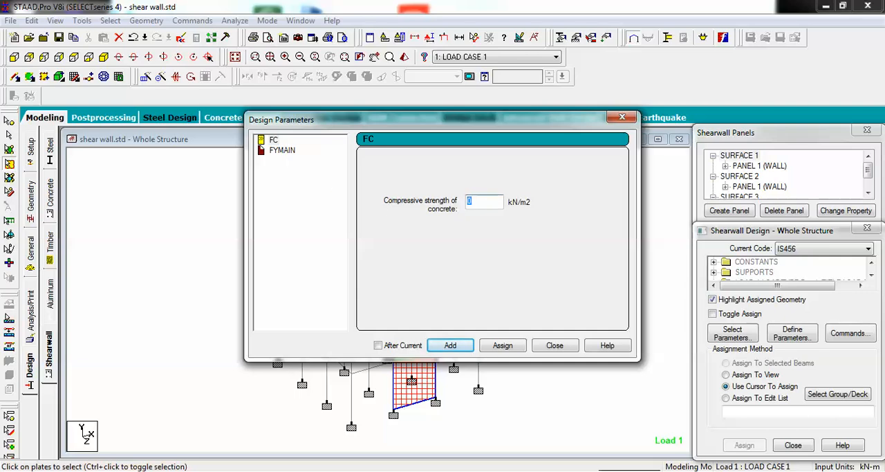
{"action": "type", "text": "25000"}
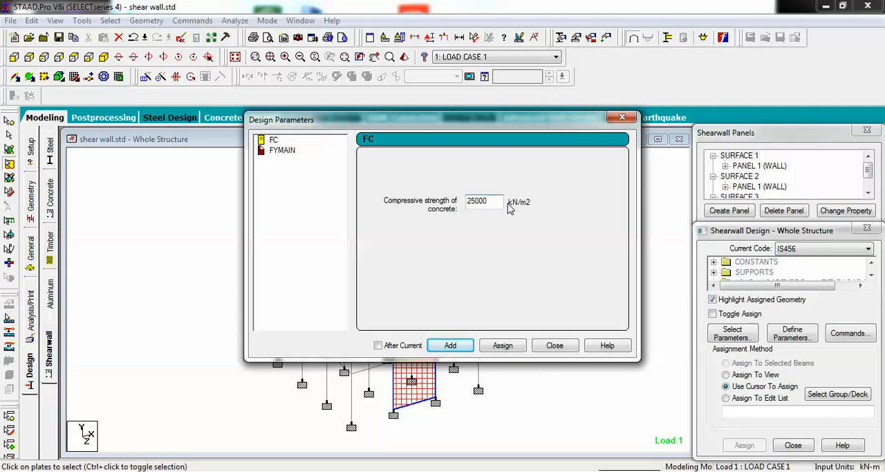
{"action": "mouse_move", "coordinate": [464, 319]}
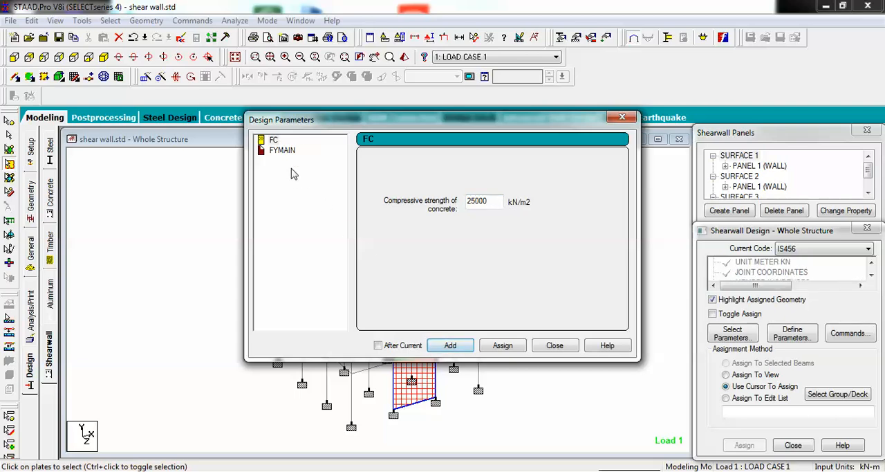
{"action": "left_click", "coordinate": [282, 149]}
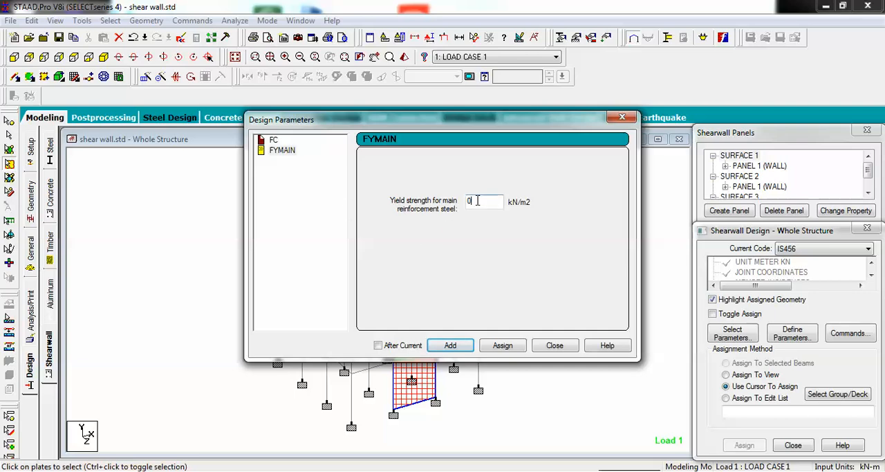
{"action": "type", "text": "4"}
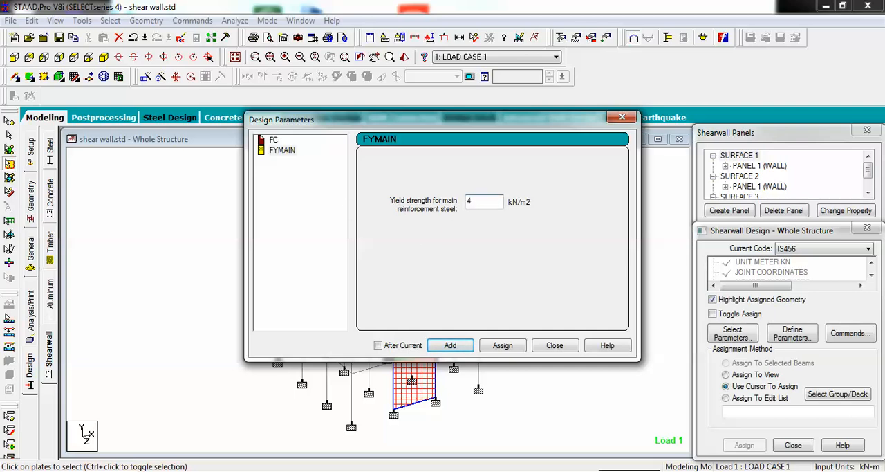
{"action": "type", "text": "15000"}
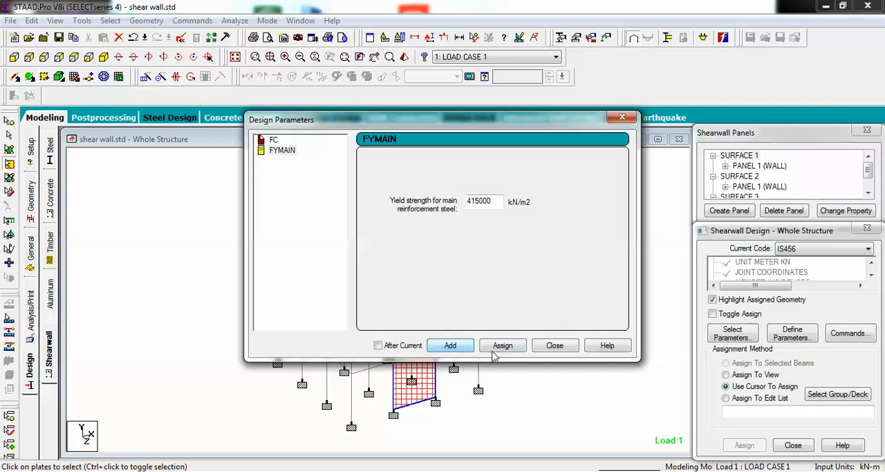
Step: Add FC and FYMAIN to the design commands and assign FC 25000 to the wall surface
{"action": "left_click", "coordinate": [554, 345]}
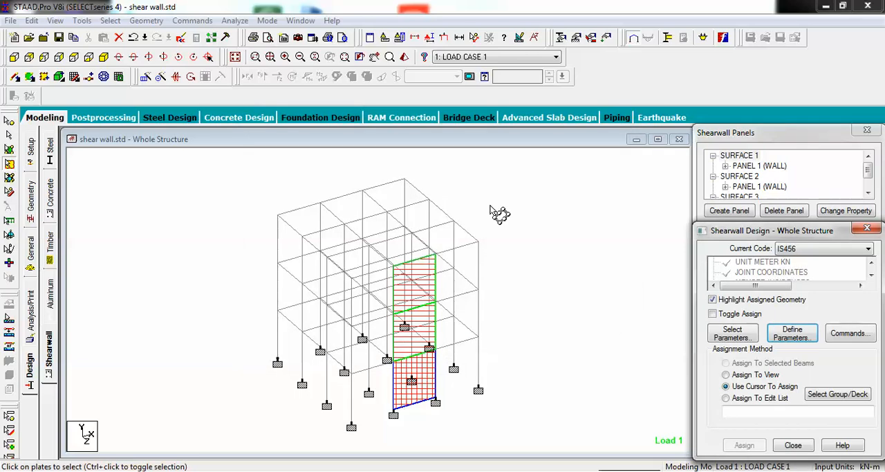
{"action": "left_click", "coordinate": [872, 276]}
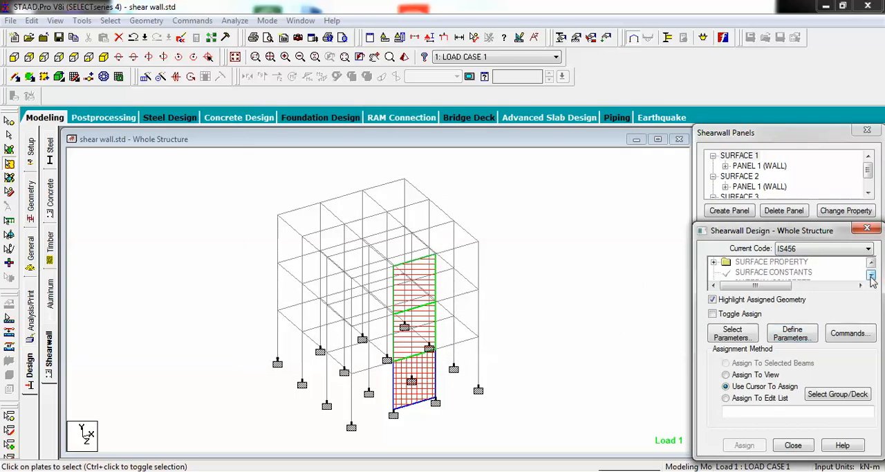
{"action": "left_click", "coordinate": [871, 285]}
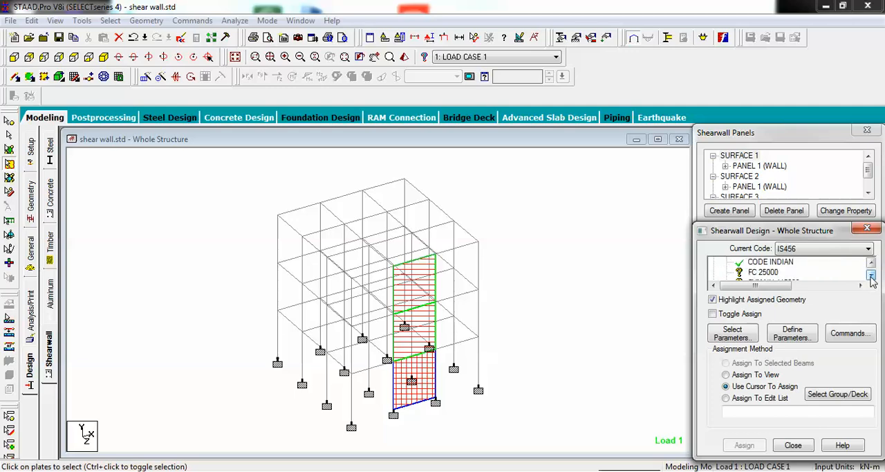
{"action": "left_click", "coordinate": [763, 271]}
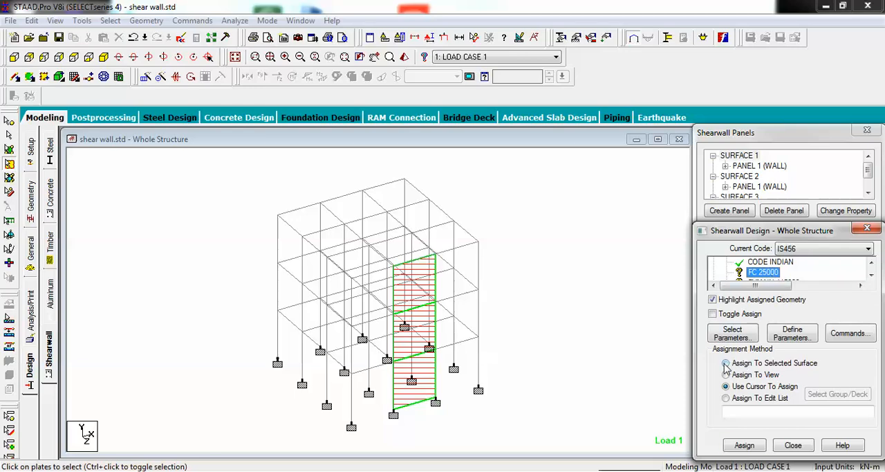
{"action": "left_click", "coordinate": [725, 363]}
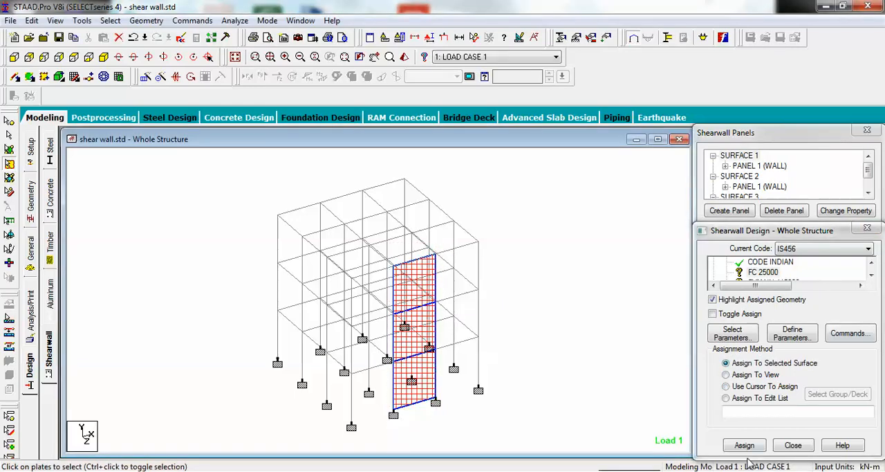
{"action": "left_click", "coordinate": [744, 444]}
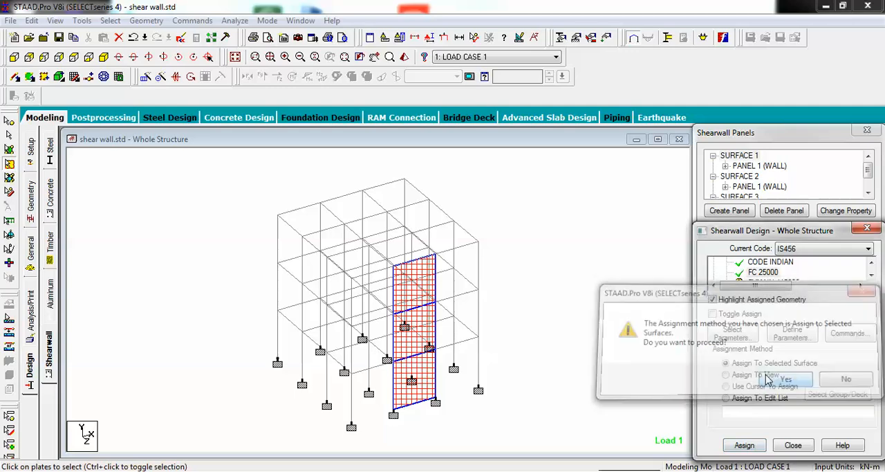
{"action": "left_click", "coordinate": [784, 379]}
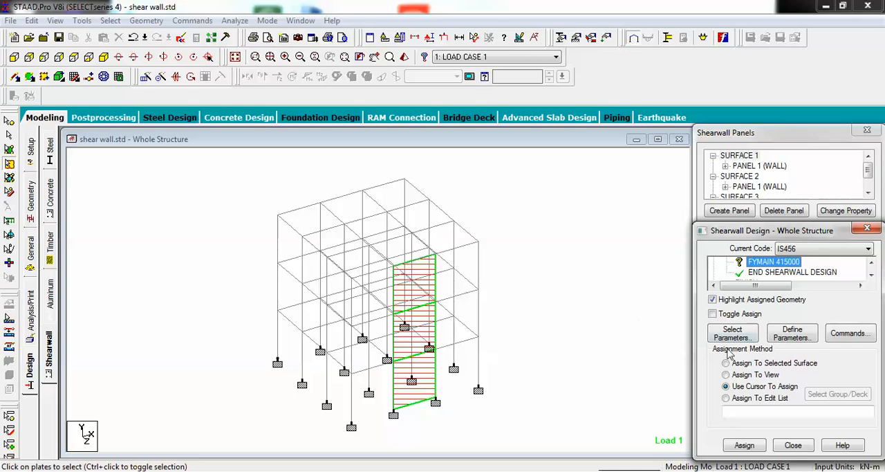
Step: Assign FYMAIN 415000 to the selected wall surface
{"action": "left_click", "coordinate": [726, 362]}
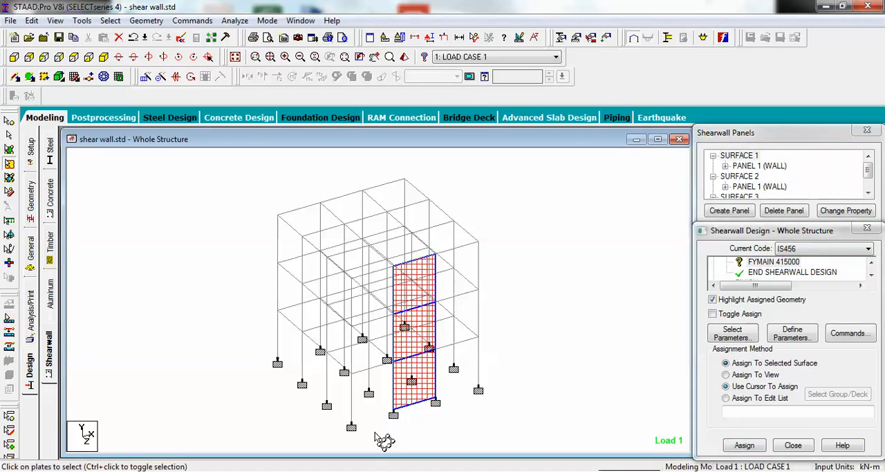
{"action": "left_click", "coordinate": [725, 362]}
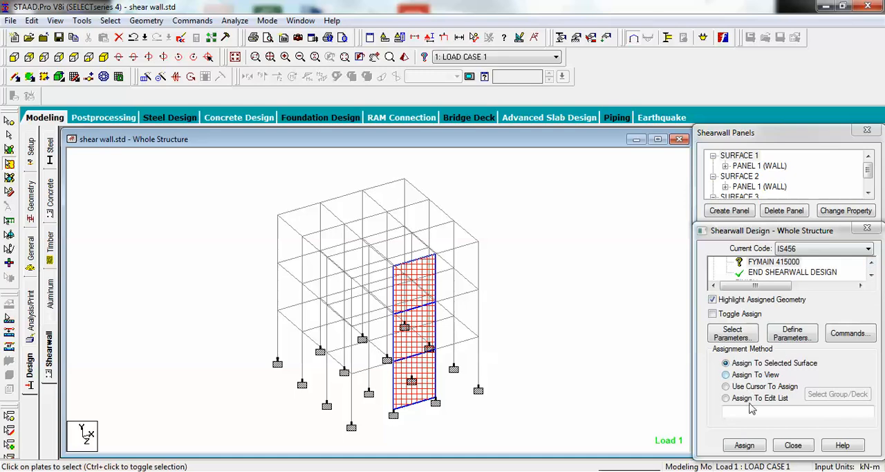
{"action": "left_click", "coordinate": [744, 444]}
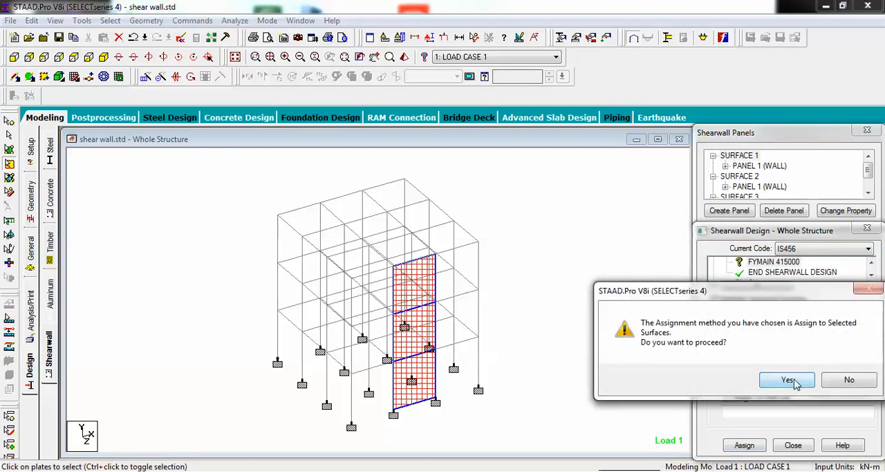
{"action": "left_click", "coordinate": [787, 379]}
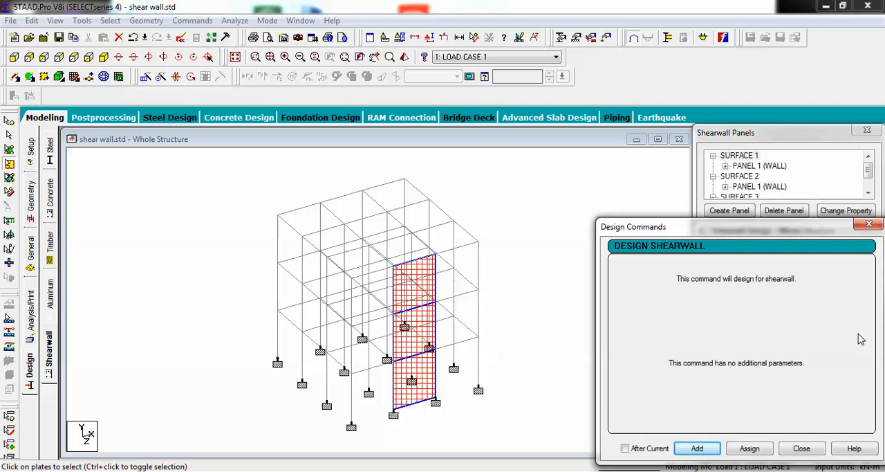
{"action": "mouse_move", "coordinate": [834, 384]}
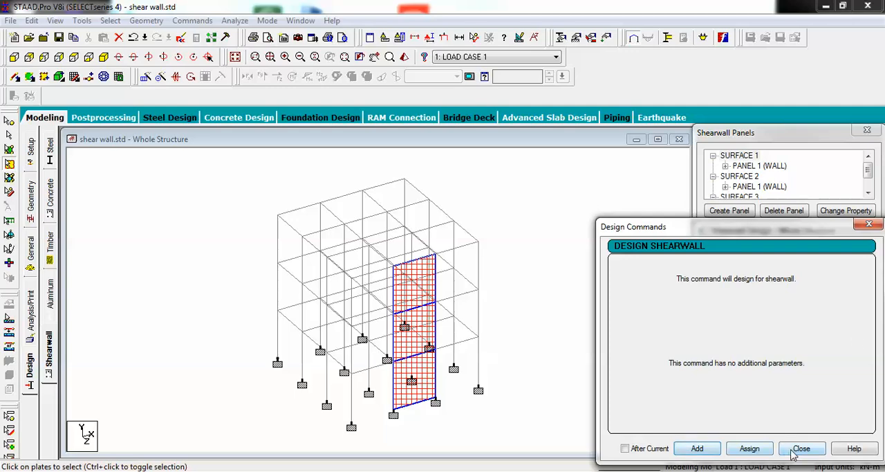
Step: Add the DESIGN SHEARWALL command and assign it to the selected wall surface
{"action": "left_click", "coordinate": [802, 448]}
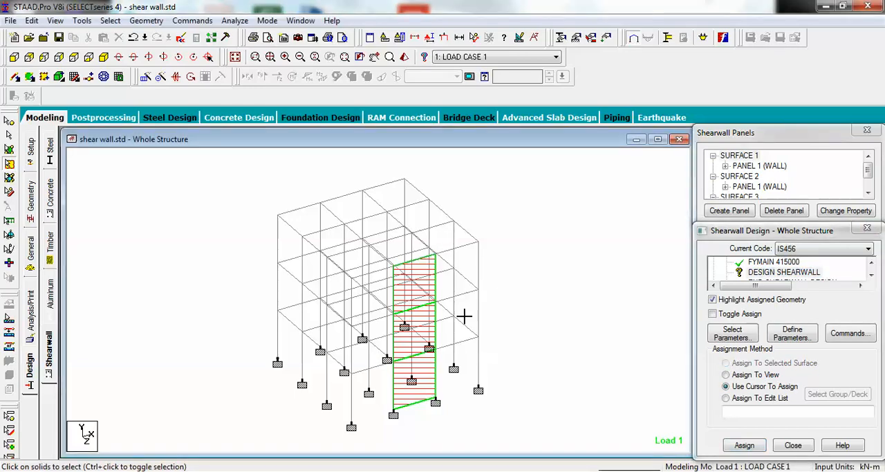
{"action": "left_click", "coordinate": [725, 362]}
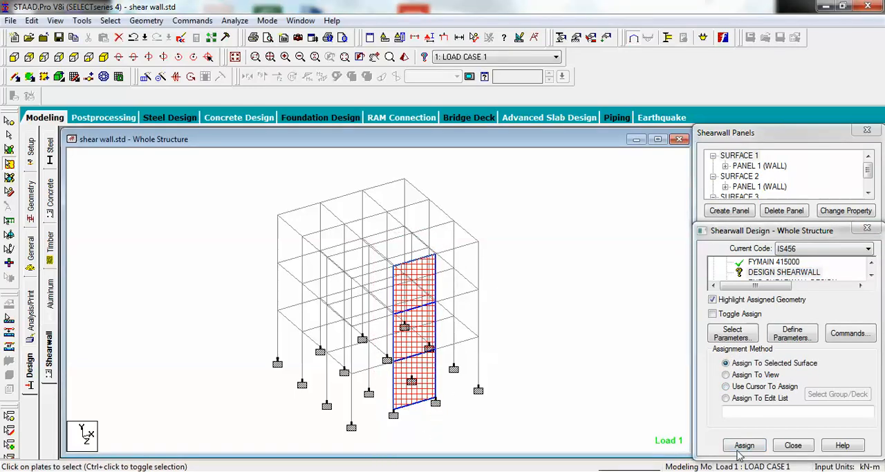
{"action": "left_click", "coordinate": [744, 444]}
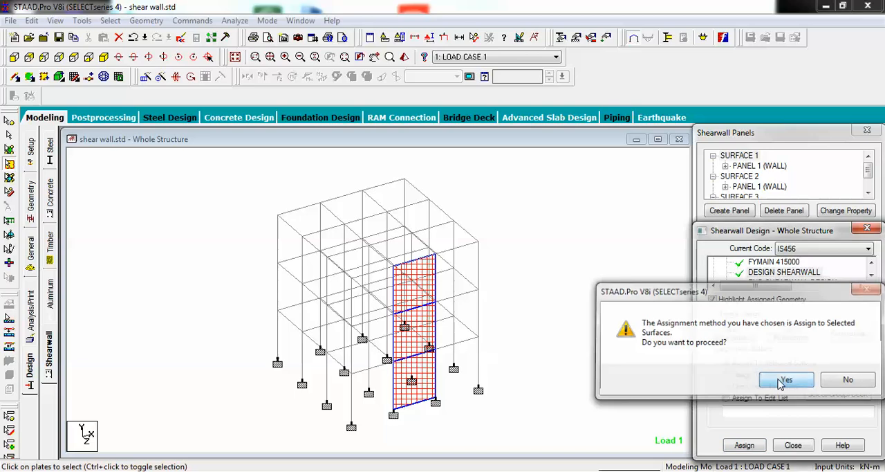
{"action": "left_click", "coordinate": [786, 379]}
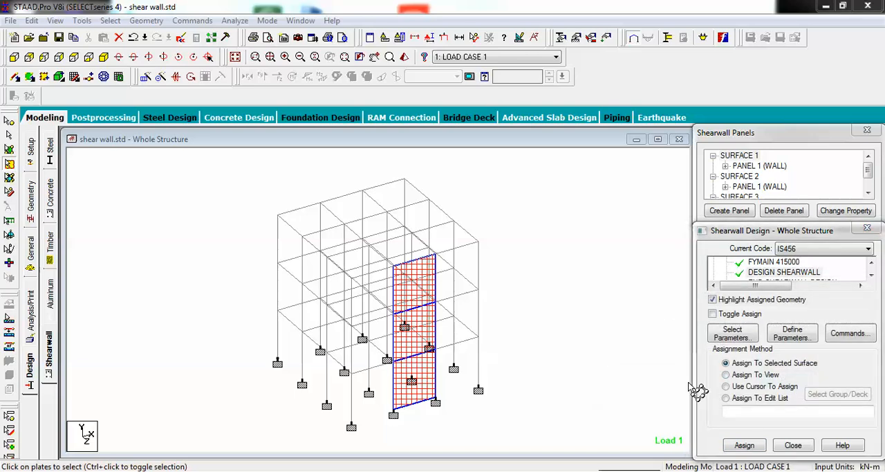
{"action": "mouse_move", "coordinate": [246, 95]}
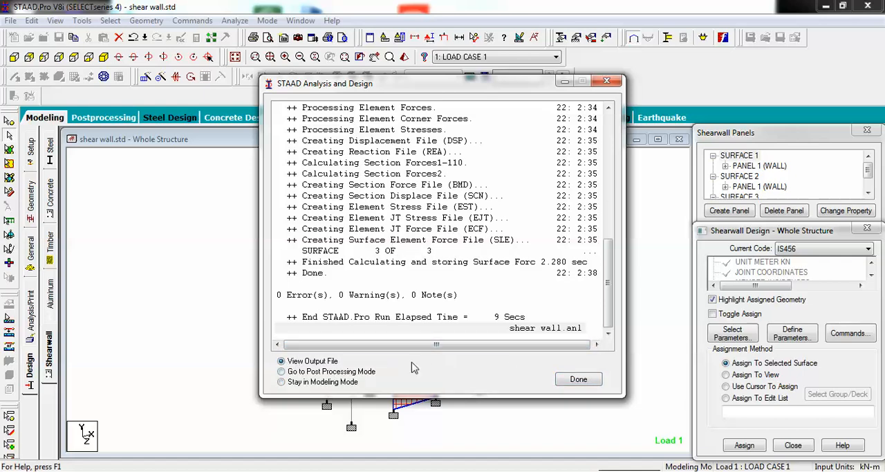
Step: Close the finished 0-error analysis and open the output file
{"action": "left_click", "coordinate": [578, 379]}
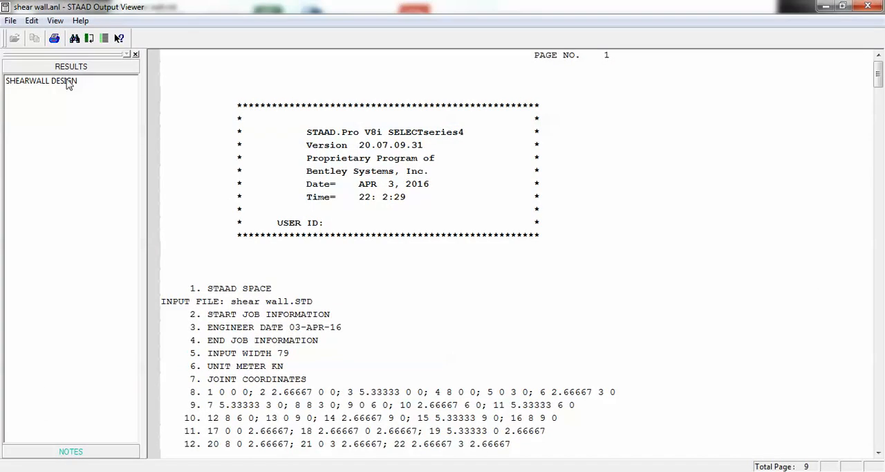
Step: Select SHEARWALL DESIGN in the Results tree to show panel 1's IS 456-2000 reinforcing summary
{"action": "left_click", "coordinate": [41, 80]}
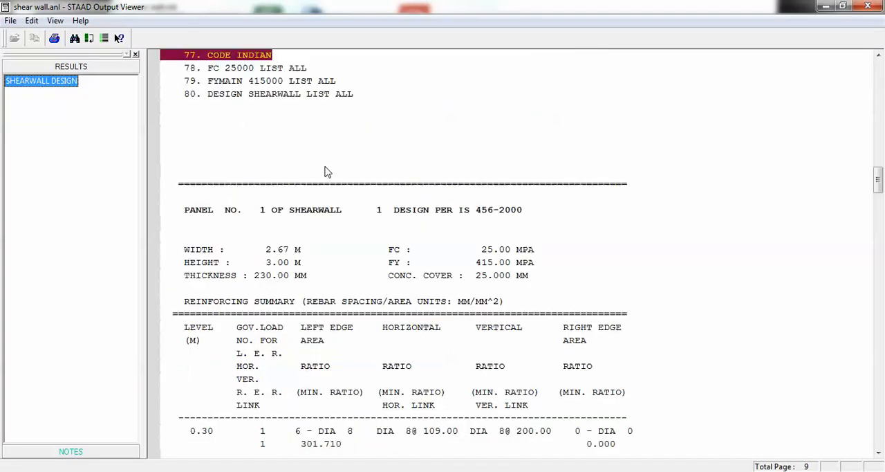
{"action": "mouse_move", "coordinate": [224, 90]}
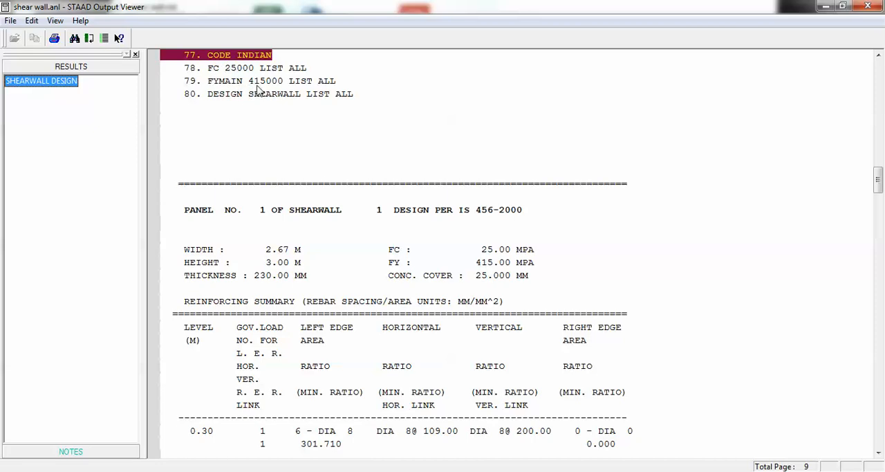
{"action": "mouse_move", "coordinate": [277, 112]}
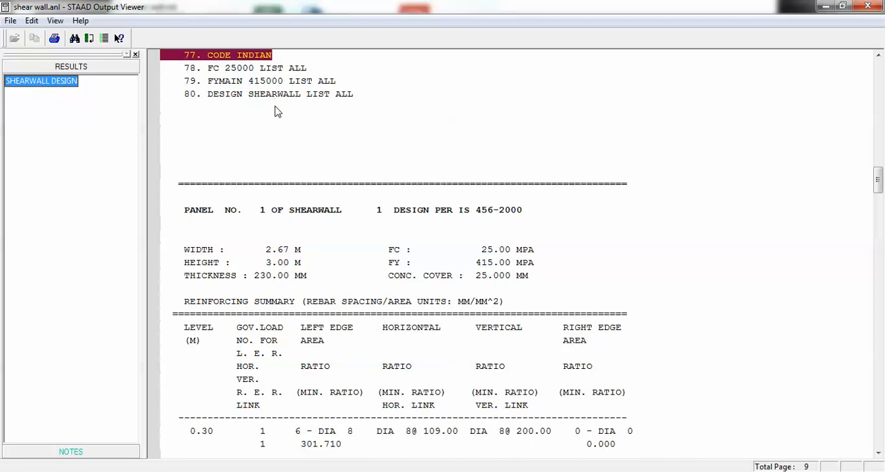
{"action": "mouse_move", "coordinate": [358, 241]}
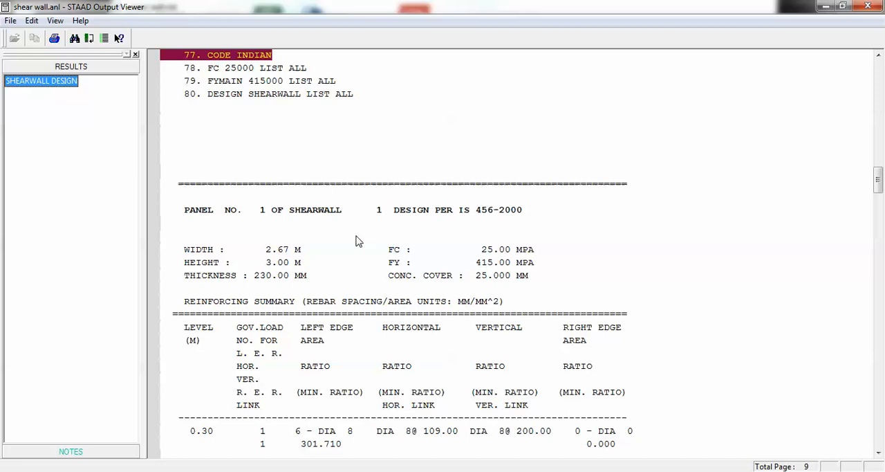
{"action": "mouse_move", "coordinate": [285, 263]}
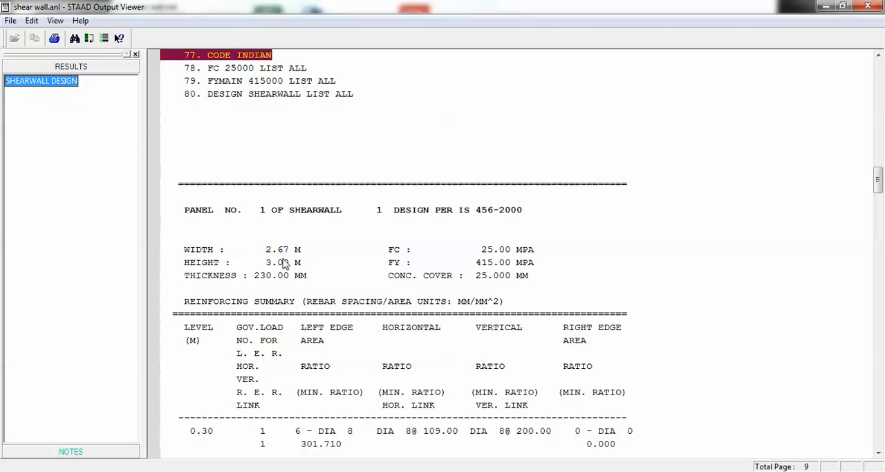
{"action": "mouse_move", "coordinate": [288, 281]}
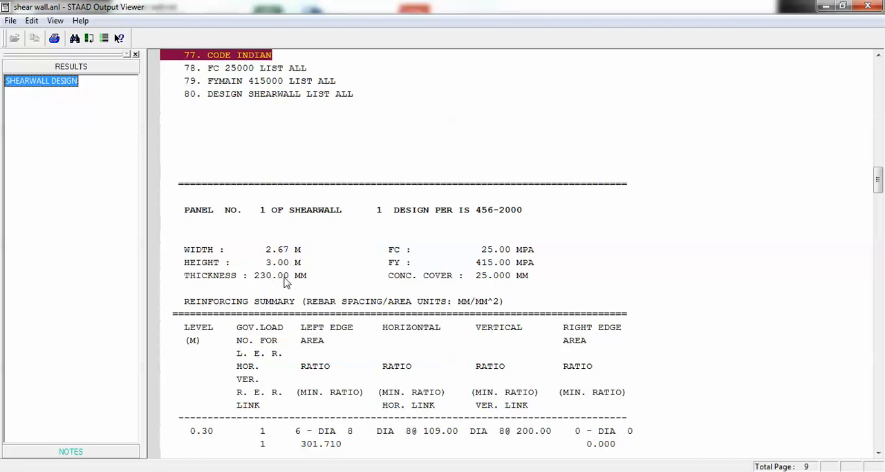
{"action": "mouse_move", "coordinate": [484, 303]}
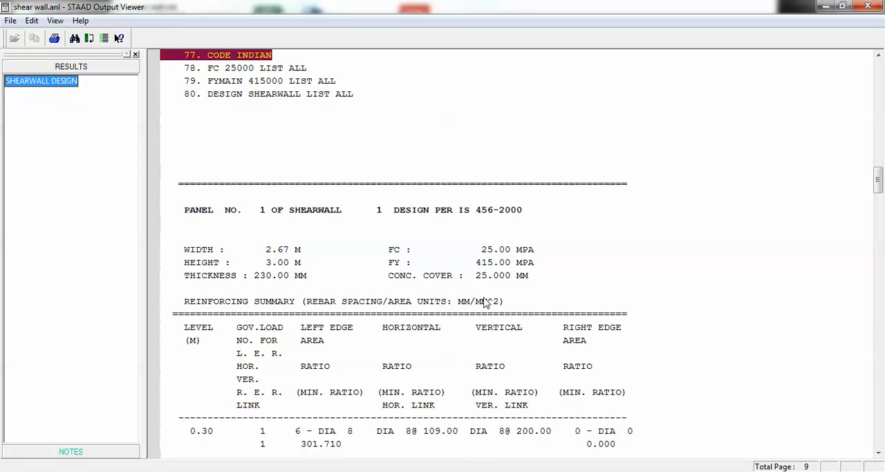
{"action": "mouse_move", "coordinate": [576, 323]}
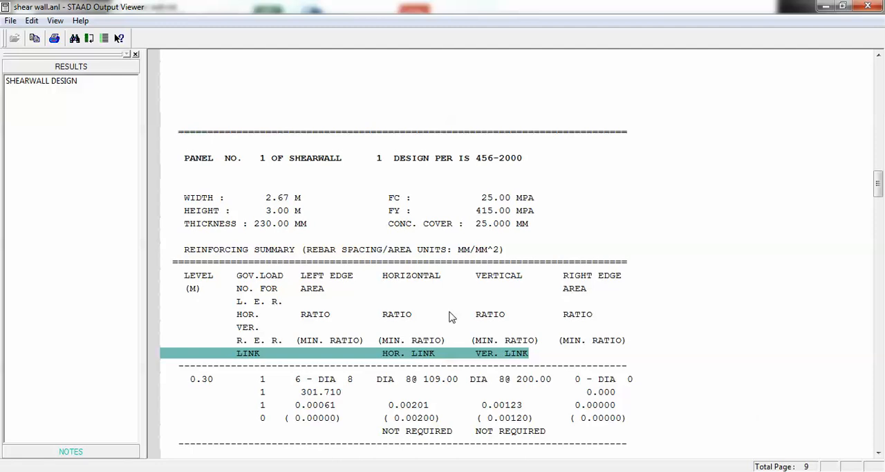
{"action": "mouse_move", "coordinate": [322, 304]}
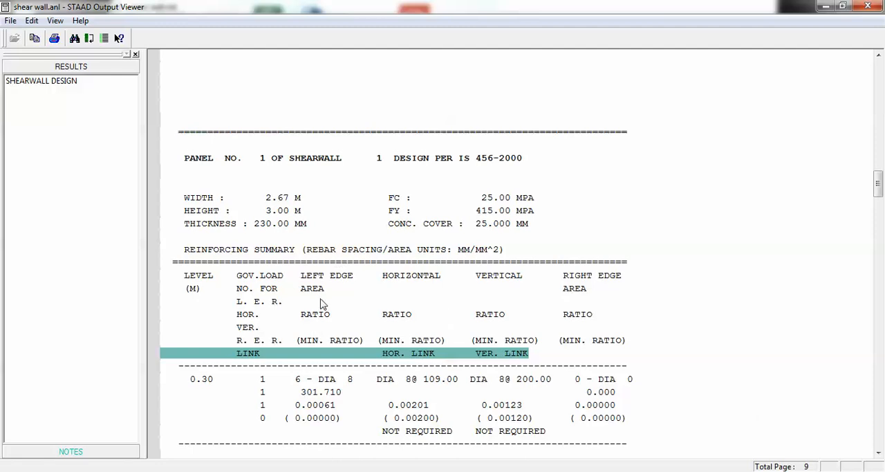
{"action": "mouse_move", "coordinate": [336, 349]}
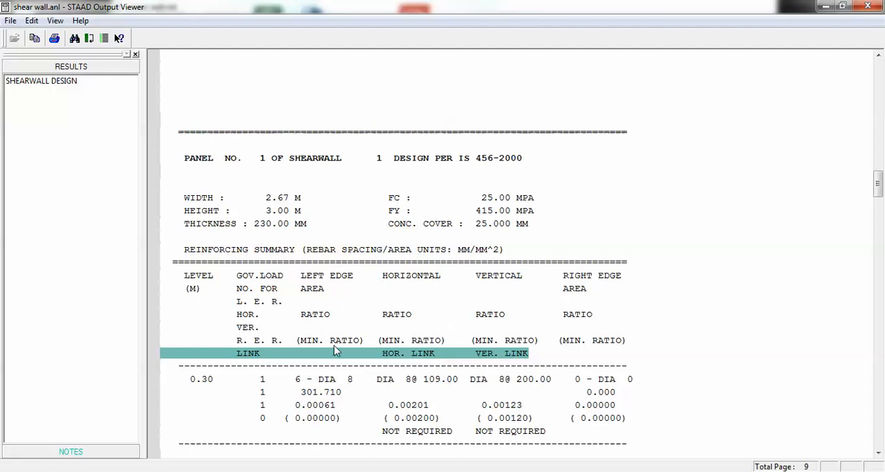
{"action": "mouse_move", "coordinate": [408, 339]}
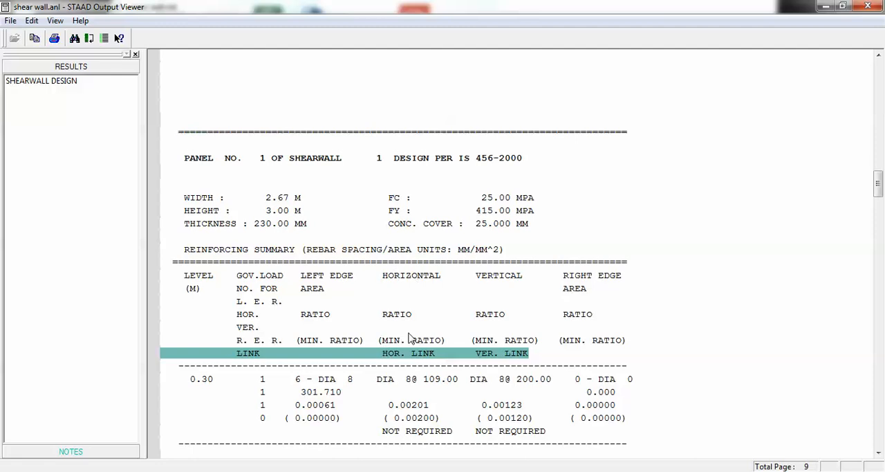
{"action": "mouse_move", "coordinate": [198, 305]}
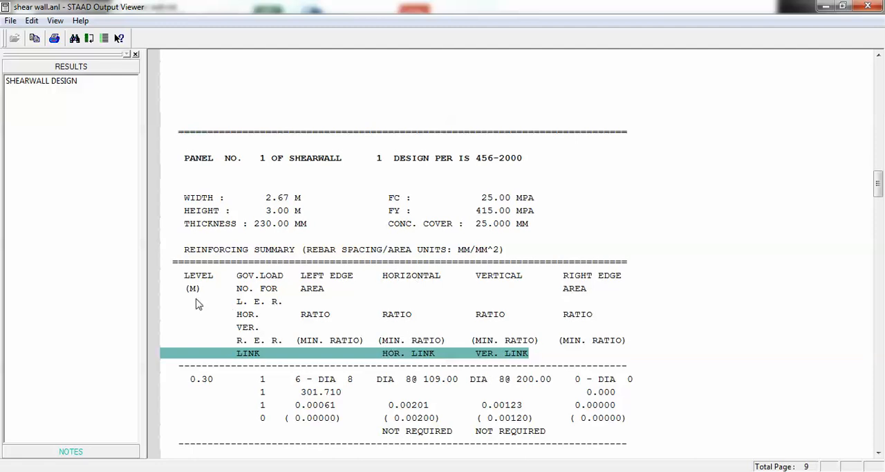
{"action": "mouse_move", "coordinate": [250, 420]}
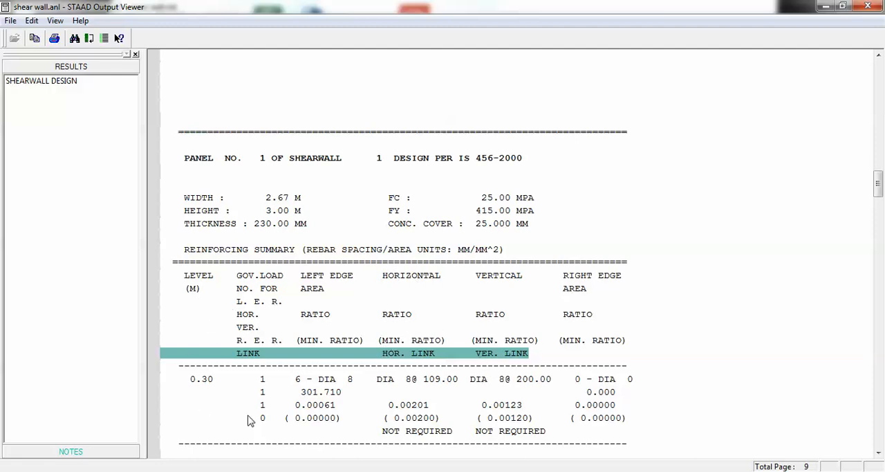
Step: Scroll panel 1's reinforcing summary through the levels up to 2.70 m and the NOTE section
{"action": "scroll", "scroll_direction": "down", "scroll_amount": 3}
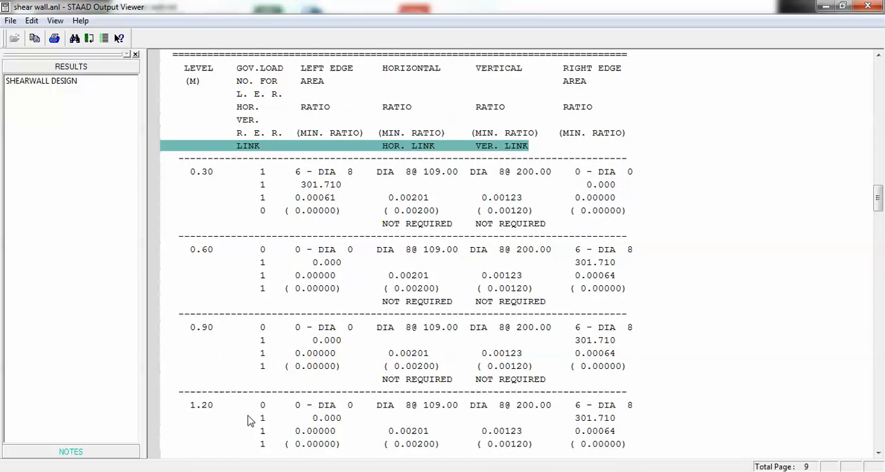
{"action": "mouse_move", "coordinate": [455, 340]}
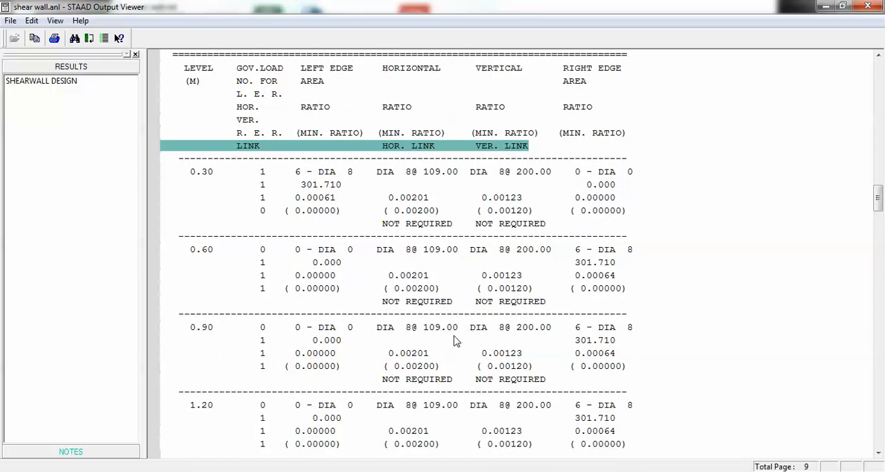
{"action": "mouse_move", "coordinate": [410, 336]}
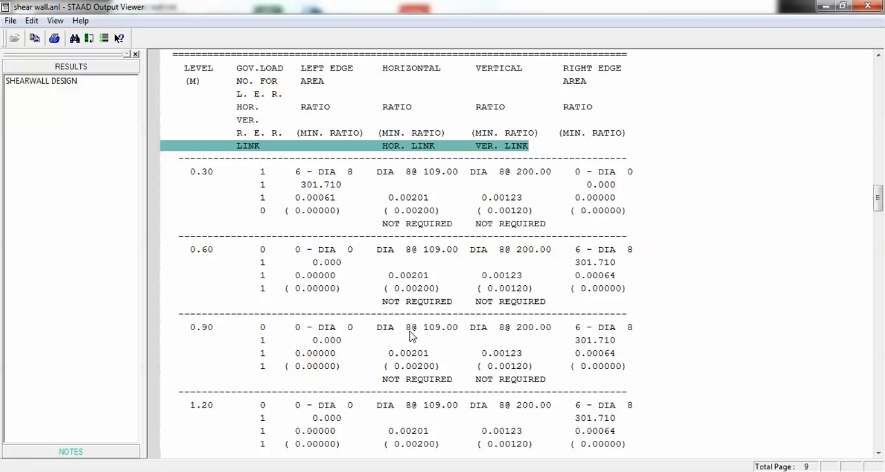
{"action": "mouse_move", "coordinate": [442, 339]}
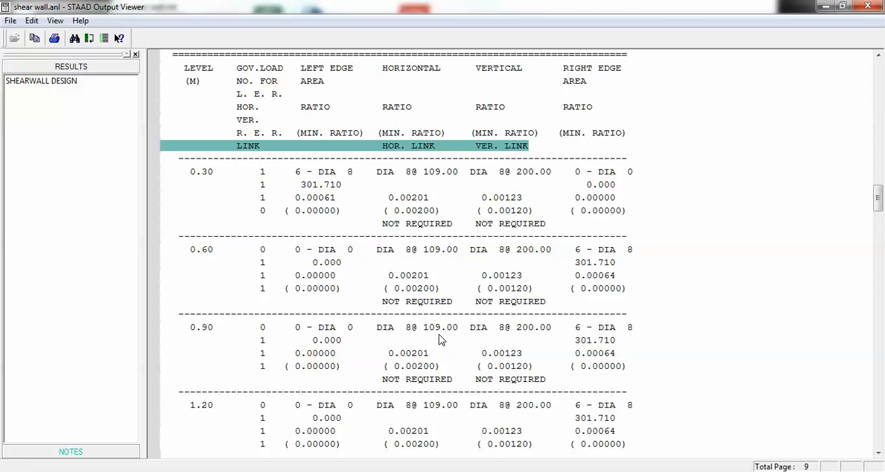
{"action": "mouse_move", "coordinate": [494, 335]}
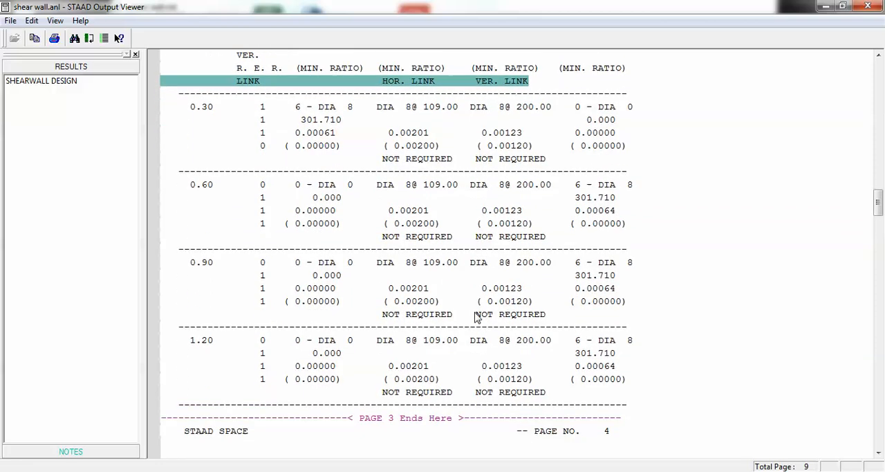
{"action": "scroll", "scroll_direction": "down", "scroll_amount": 3}
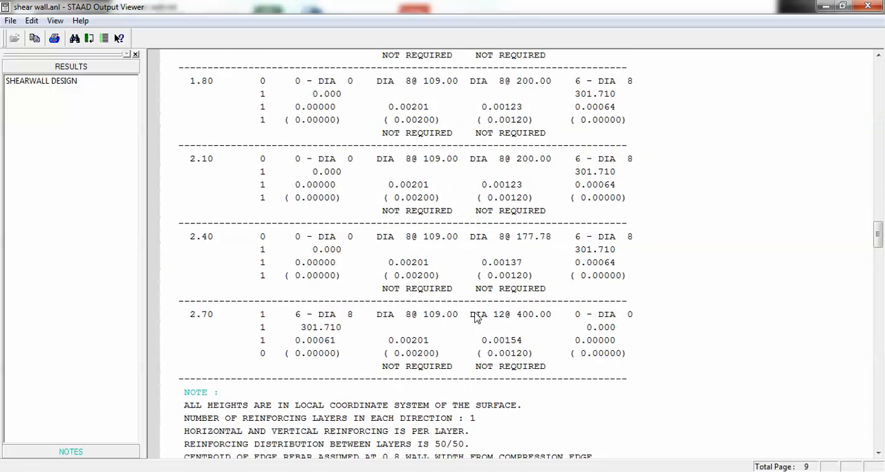
{"action": "scroll", "scroll_direction": "down", "scroll_amount": 3}
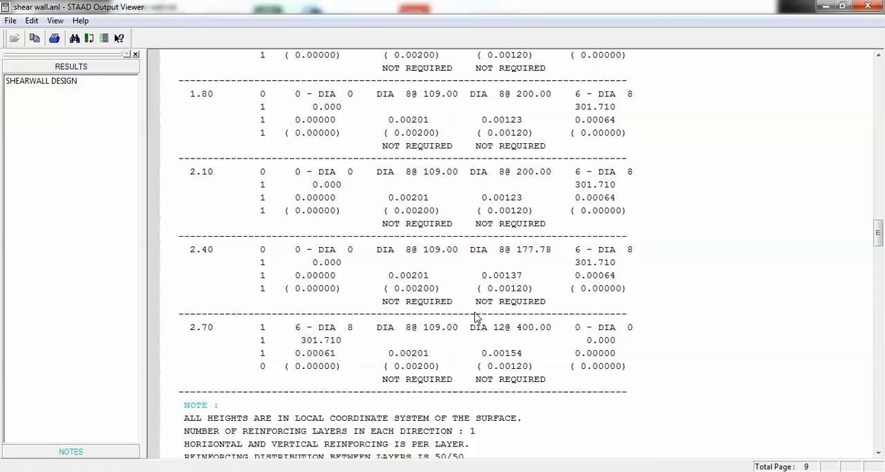